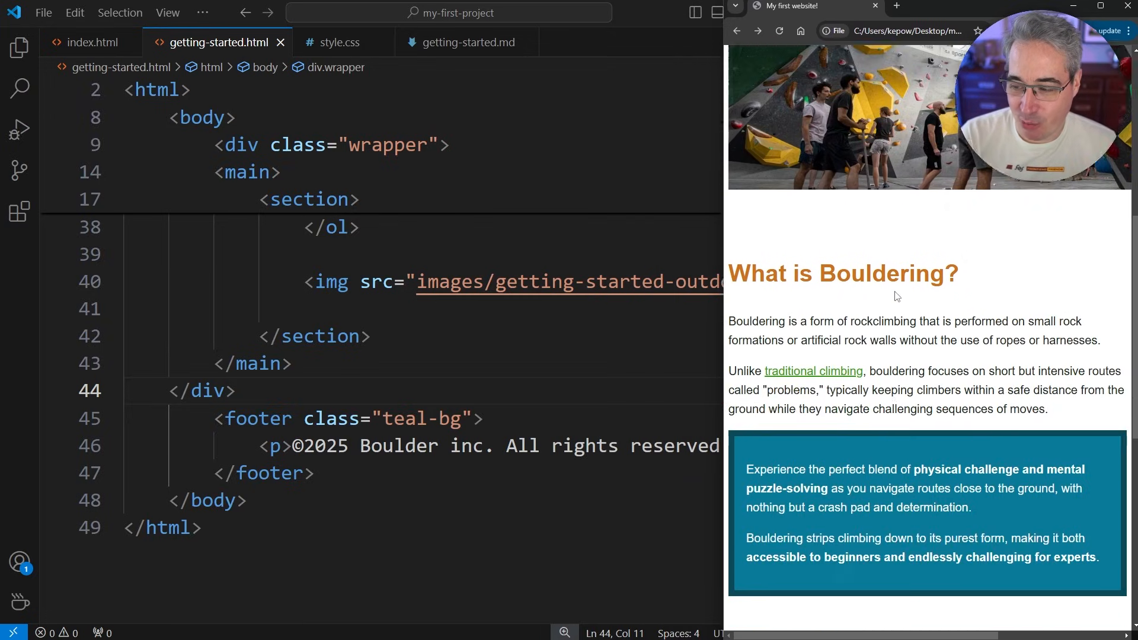
# Scroll the Bouldering page in Chrome to view the large climbing photo overflowing
pyautogui.scroll(-3)
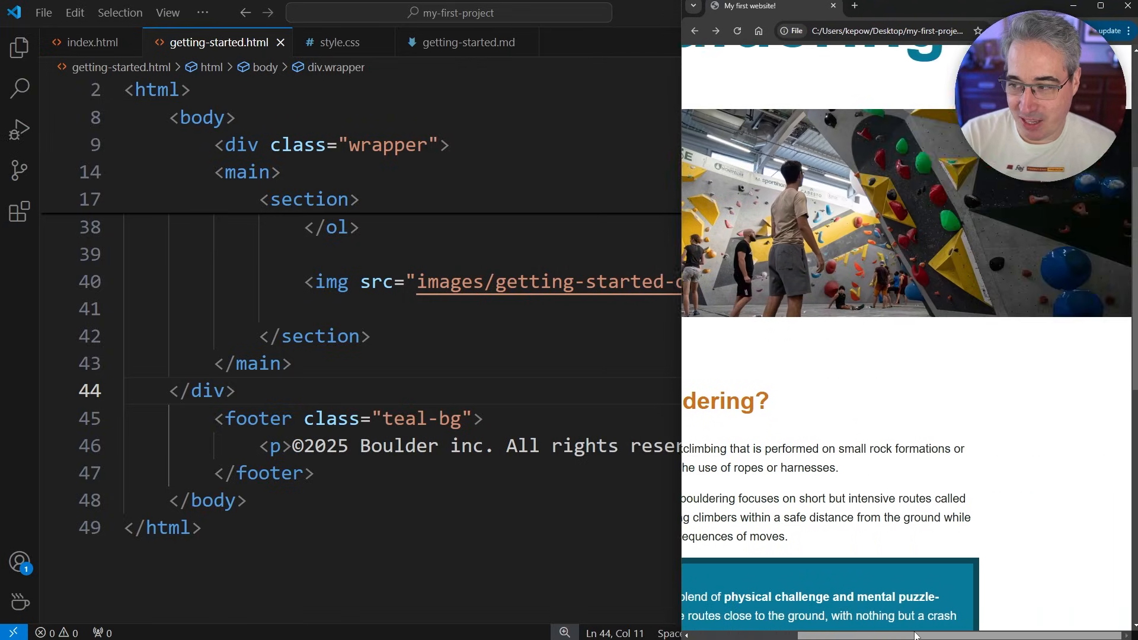
pyautogui.scroll(-3)
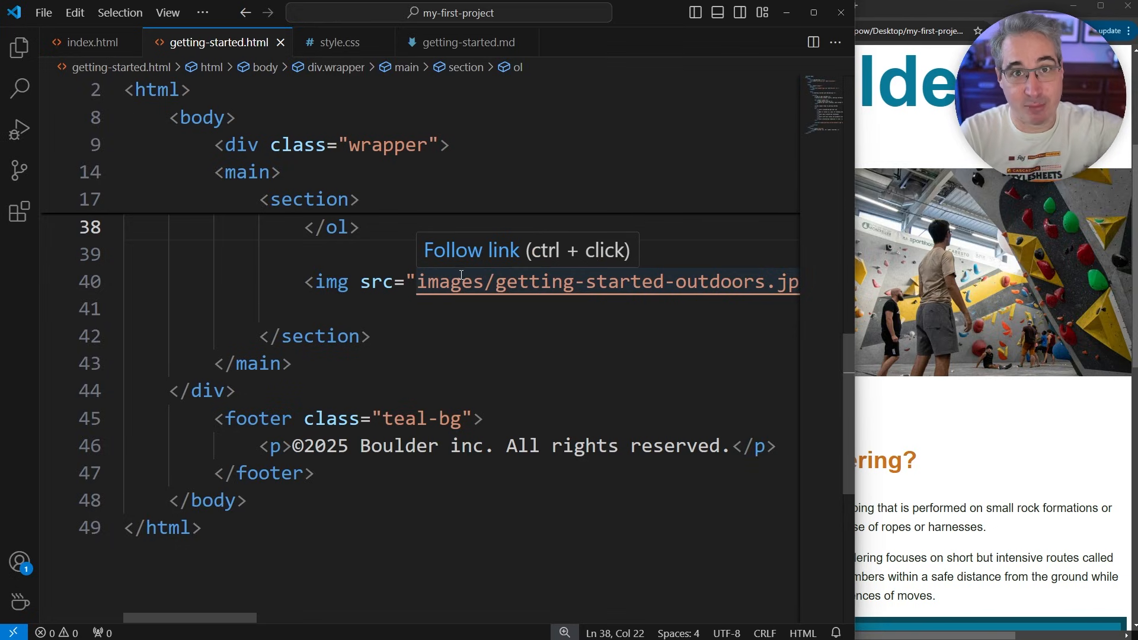
pyautogui.moveTo(339, 41)
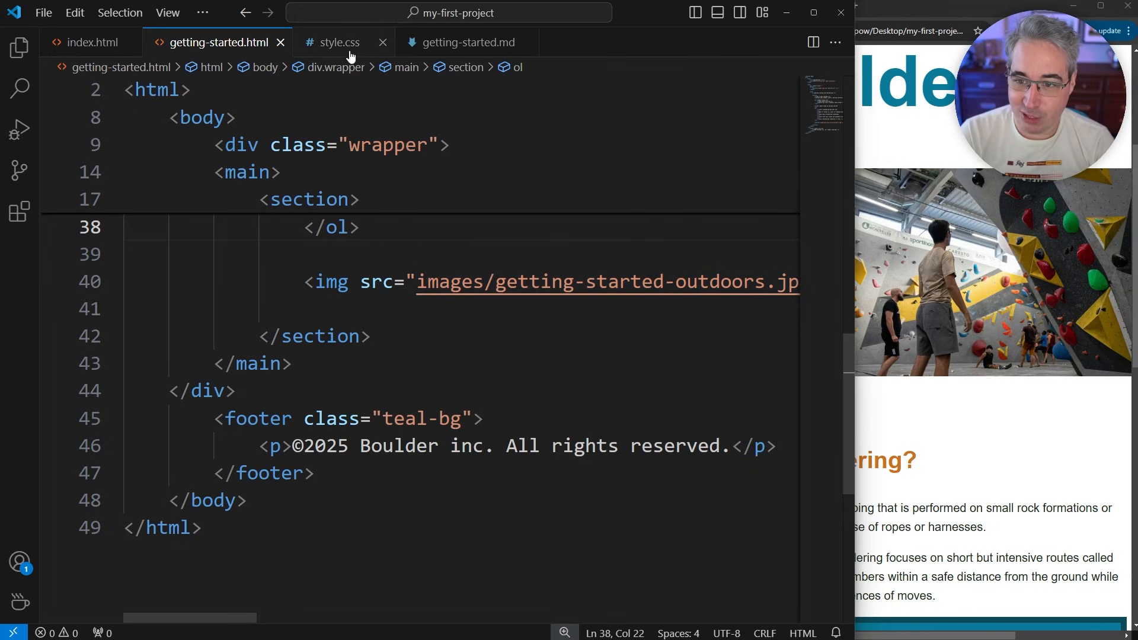
# Find the a:focus-visible rule in style.css
pyautogui.click(339, 42)
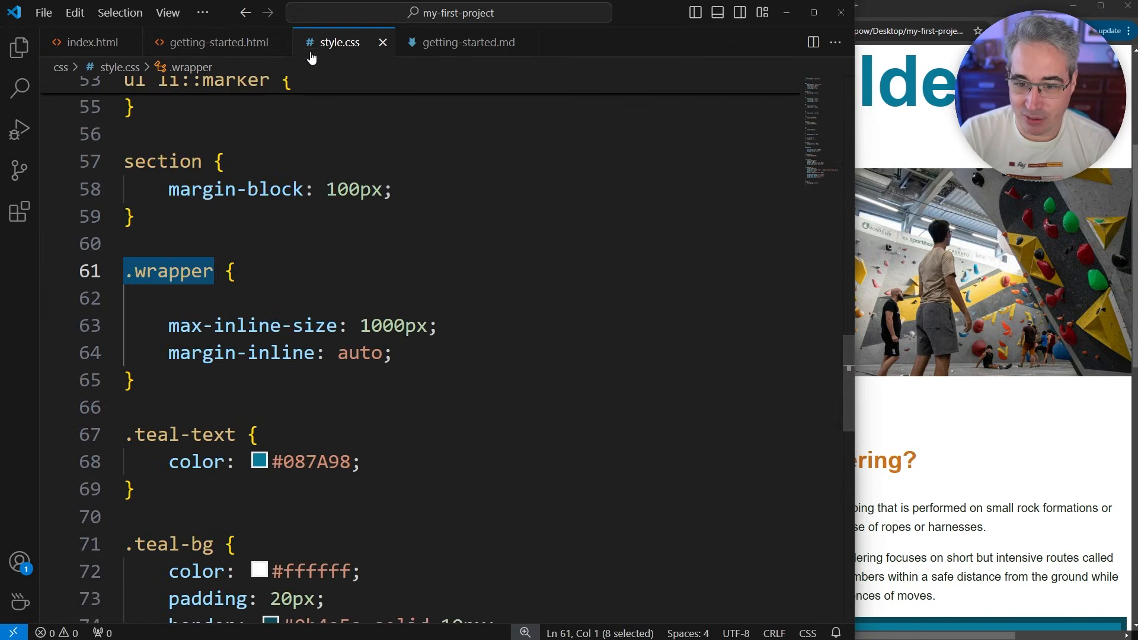
pyautogui.scroll(3)
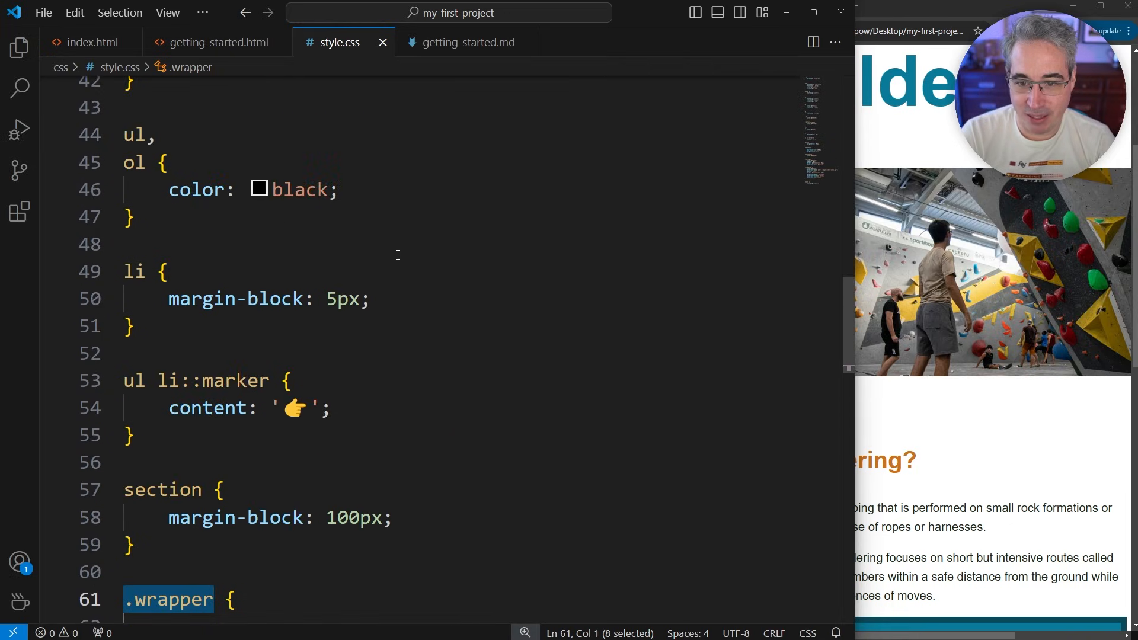
pyautogui.scroll(3)
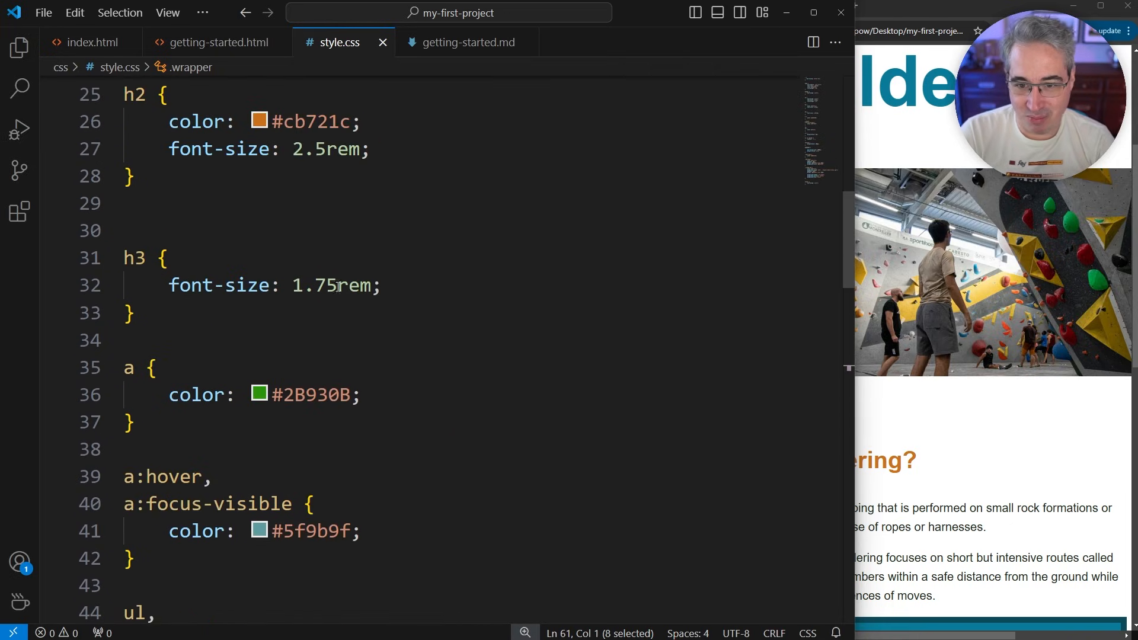
pyautogui.scroll(-3)
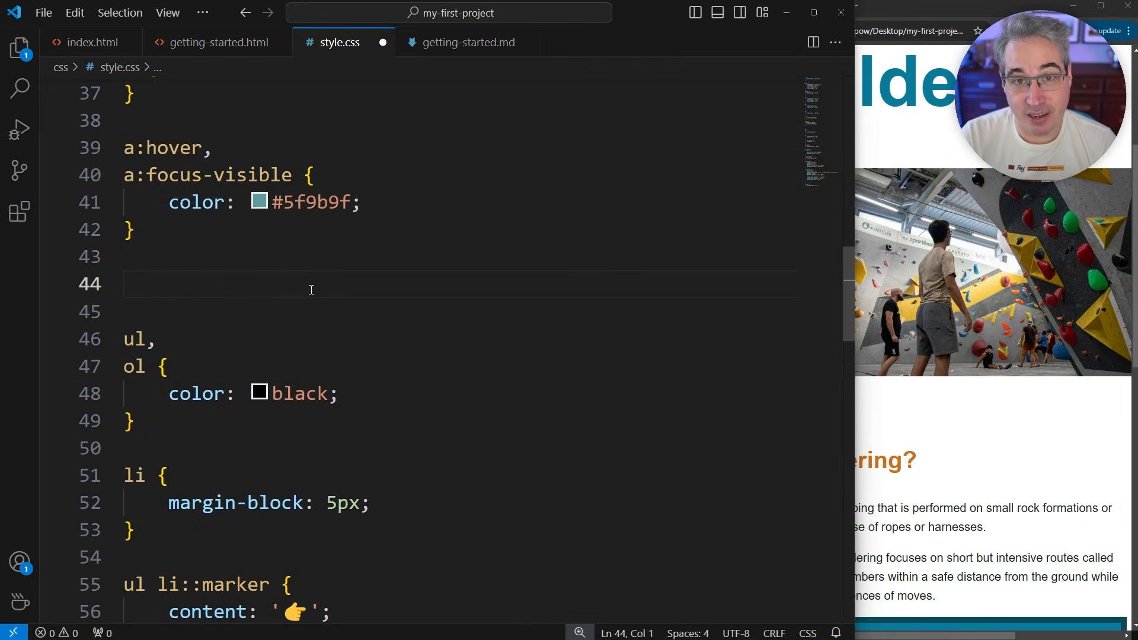
# Add an img rule with max-inline-size: 100% after it
pyautogui.write('img {')
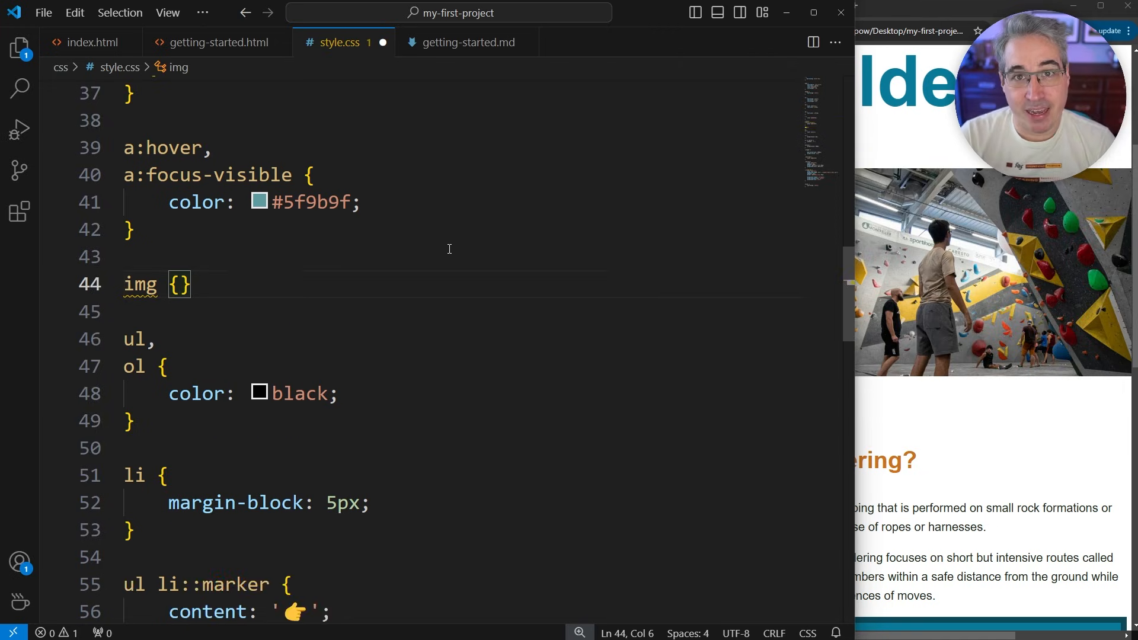
pyautogui.write('max-inline-size:')
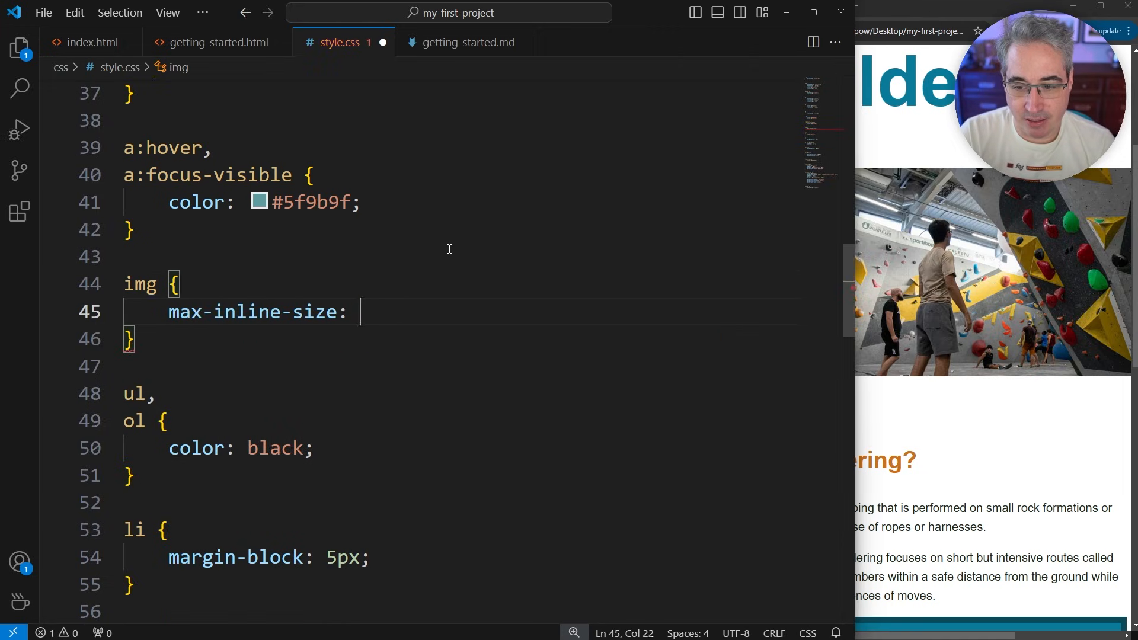
pyautogui.write('100%;')
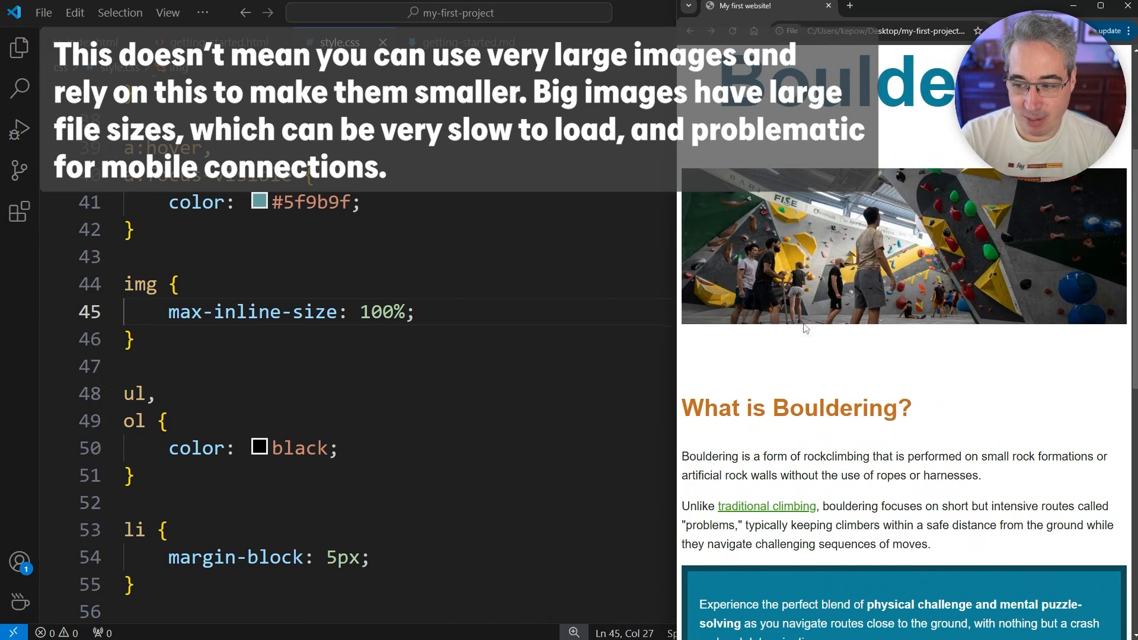
# Confirm the photos fit, then follow the 'how to get started with bouldering!' link
pyautogui.scroll(-3)
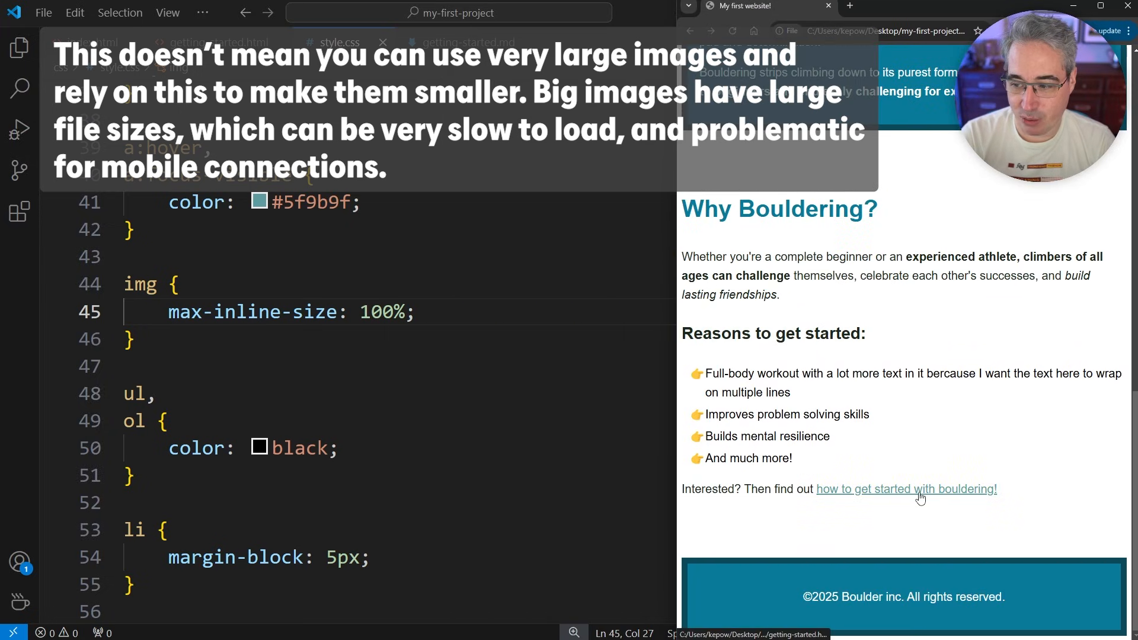
pyautogui.click(905, 489)
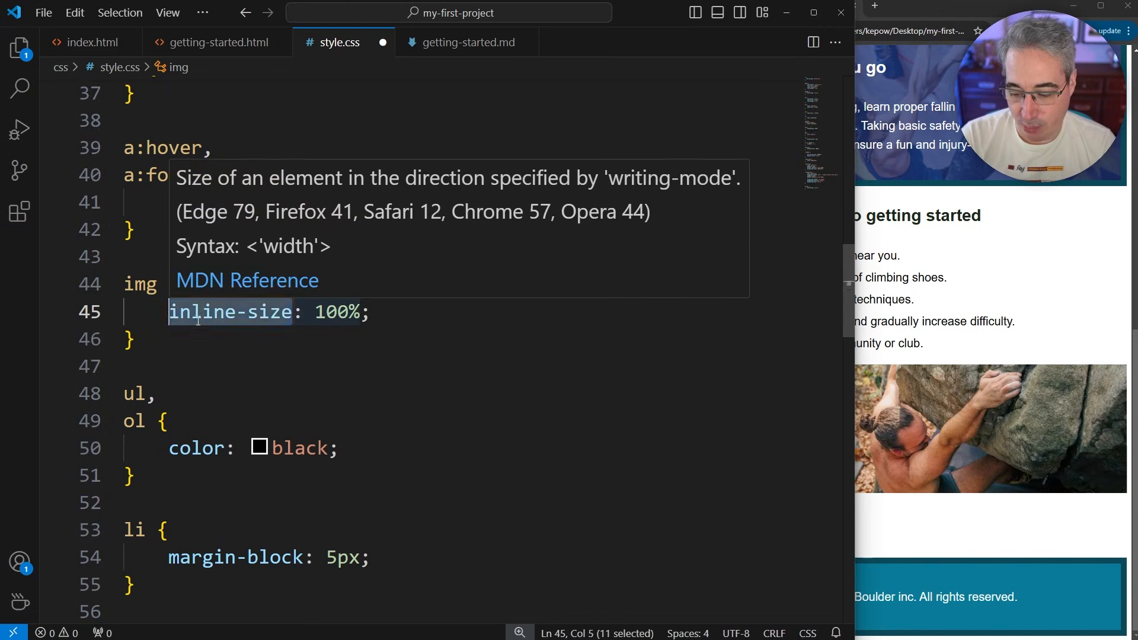
# Try max-width on img, restore max-inline-size: 100%, and add a blank line above it
pyautogui.write('width: 100%;')
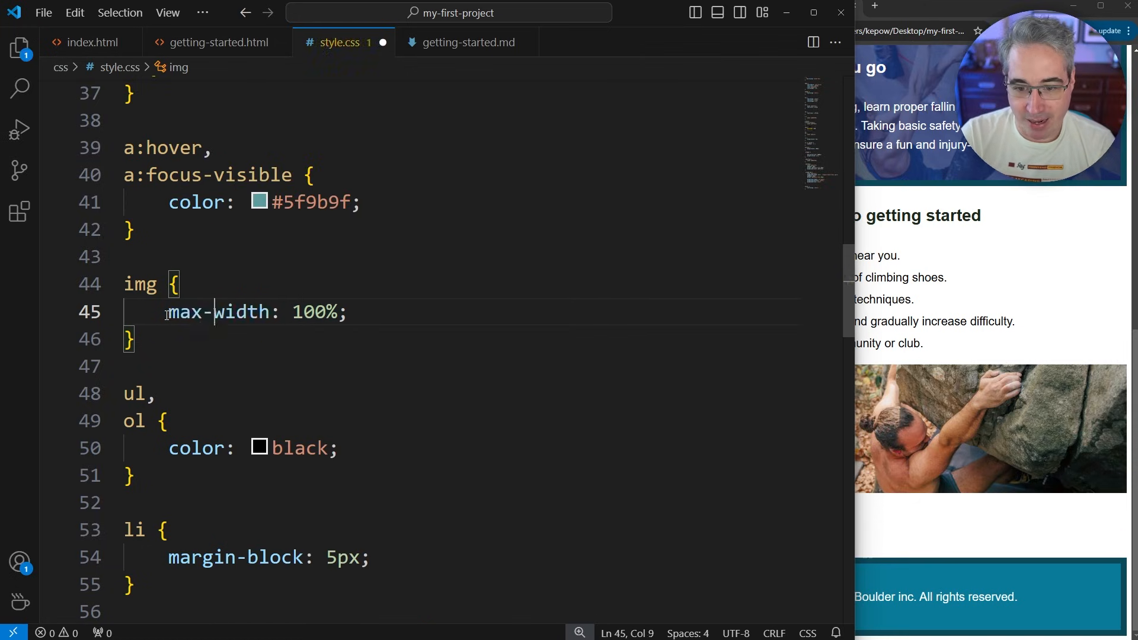
pyautogui.doubleClick(217, 312)
pyautogui.write('nline-size')
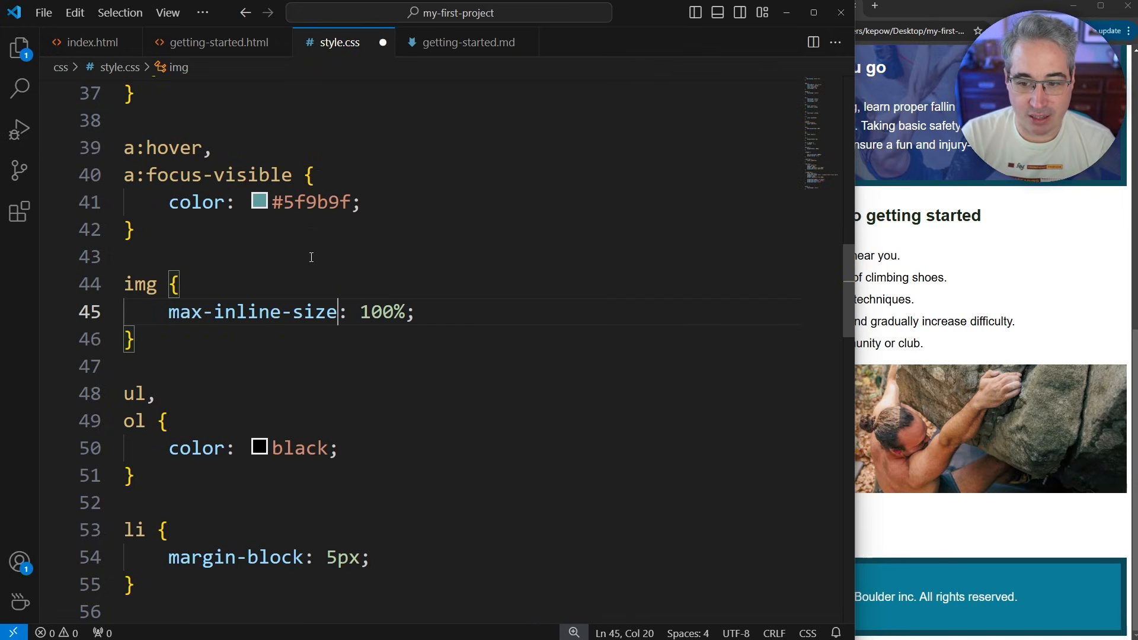
pyautogui.click(490, 312)
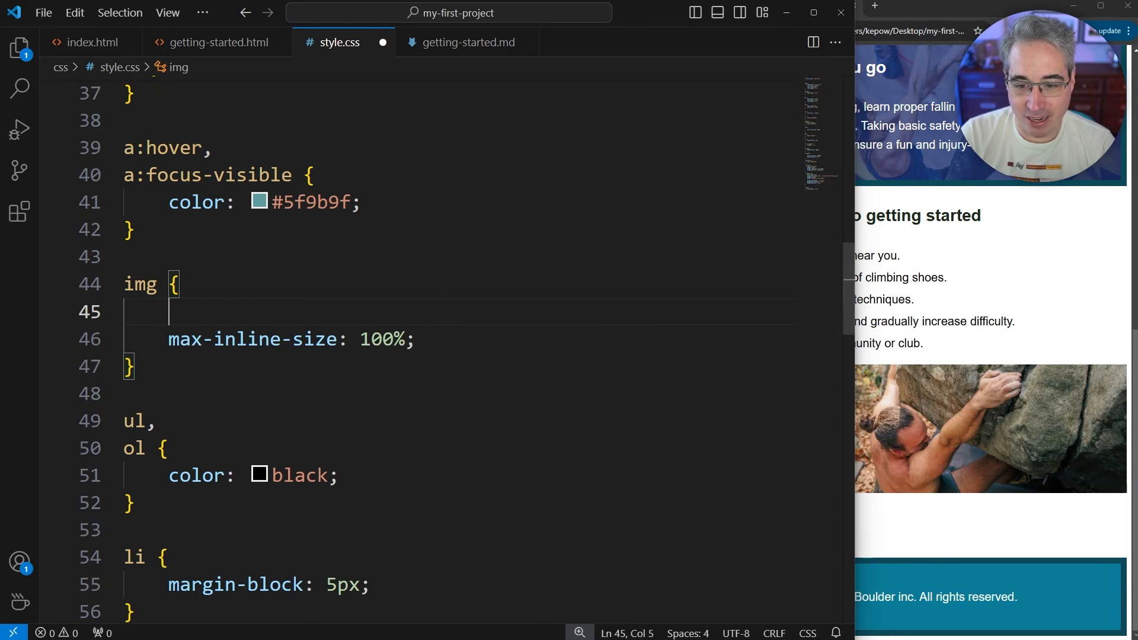
# Add display: block; to the img rule and save style.css
pyautogui.write('display: bla')
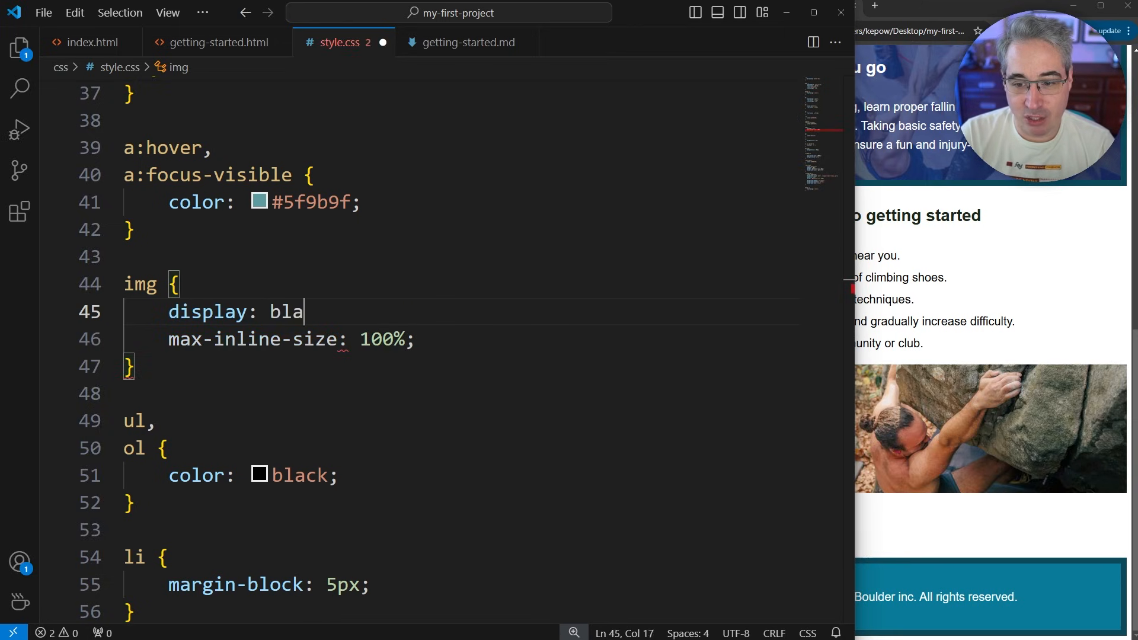
pyautogui.write('ck;')
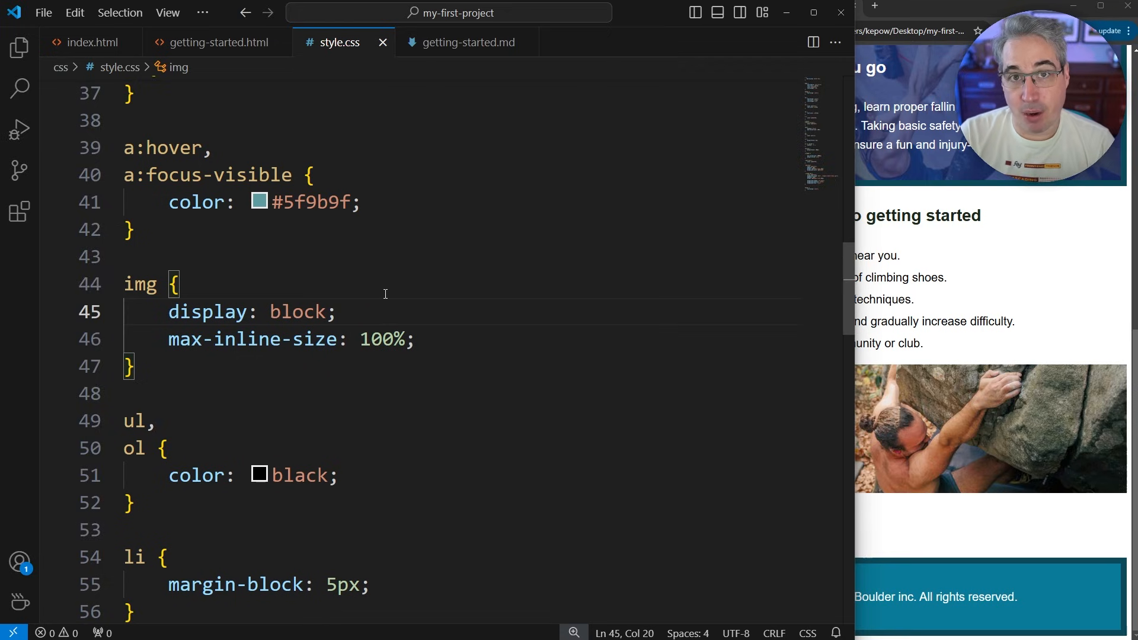
pyautogui.moveTo(832, 337)
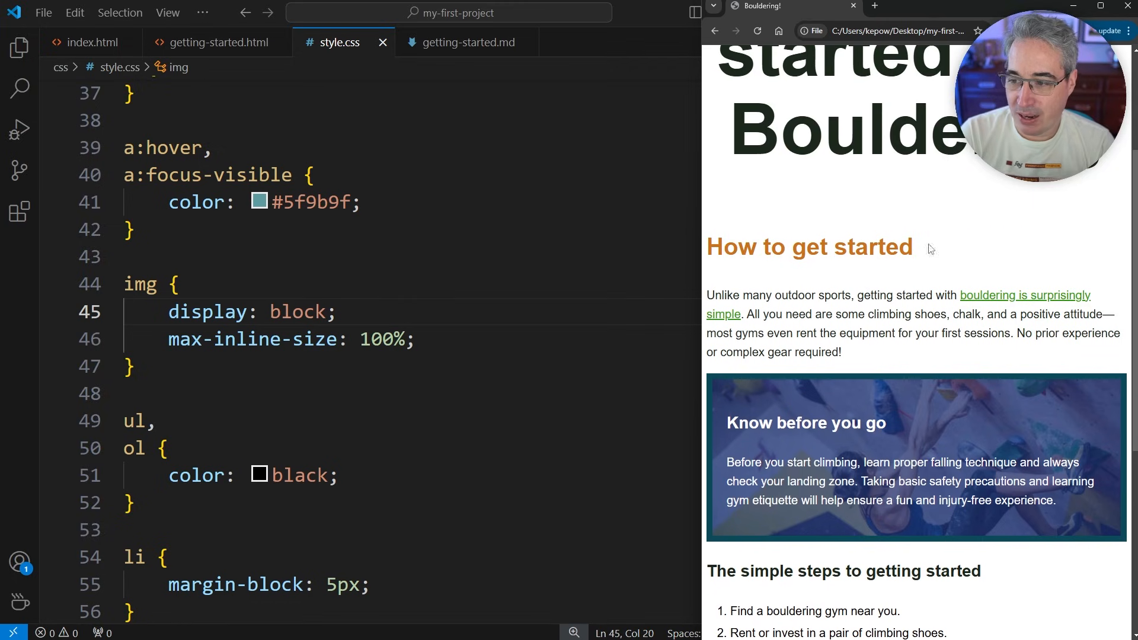
# Insert an <img> pointing to an images/ file after "Unlike many outdoor sports,"
pyautogui.click(216, 42)
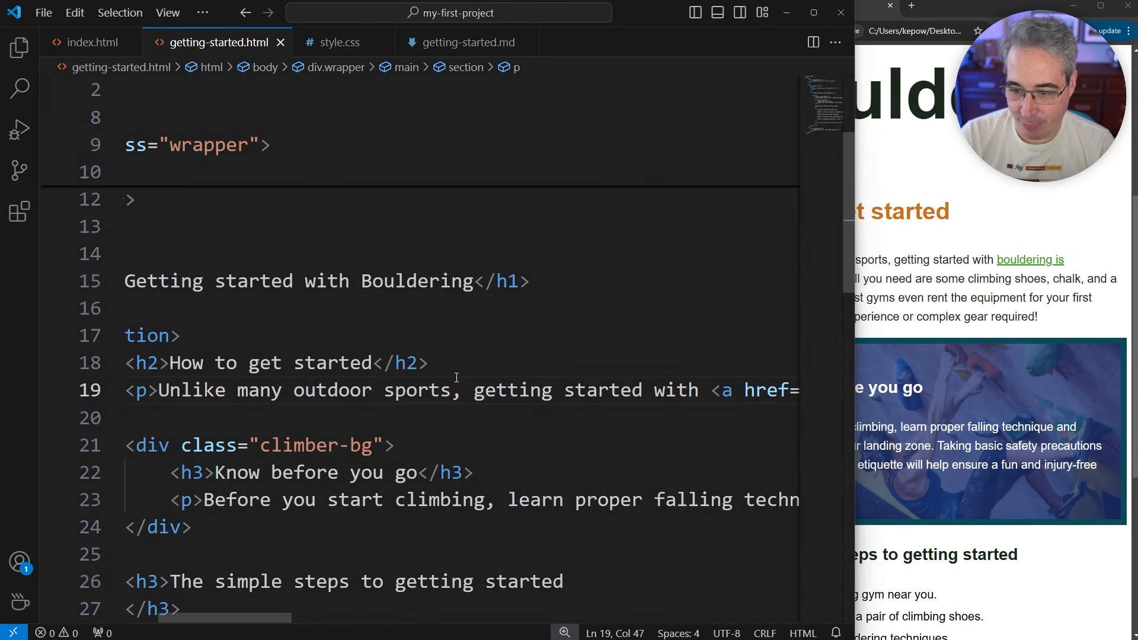
pyautogui.write('<img src="" alt="">')
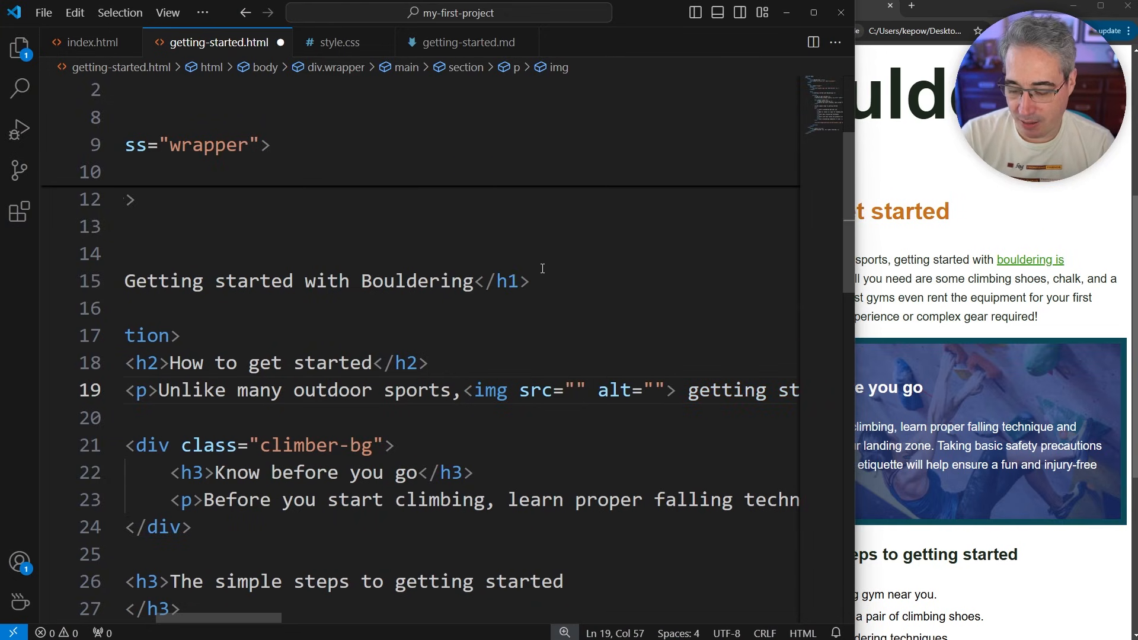
pyautogui.write('images/')
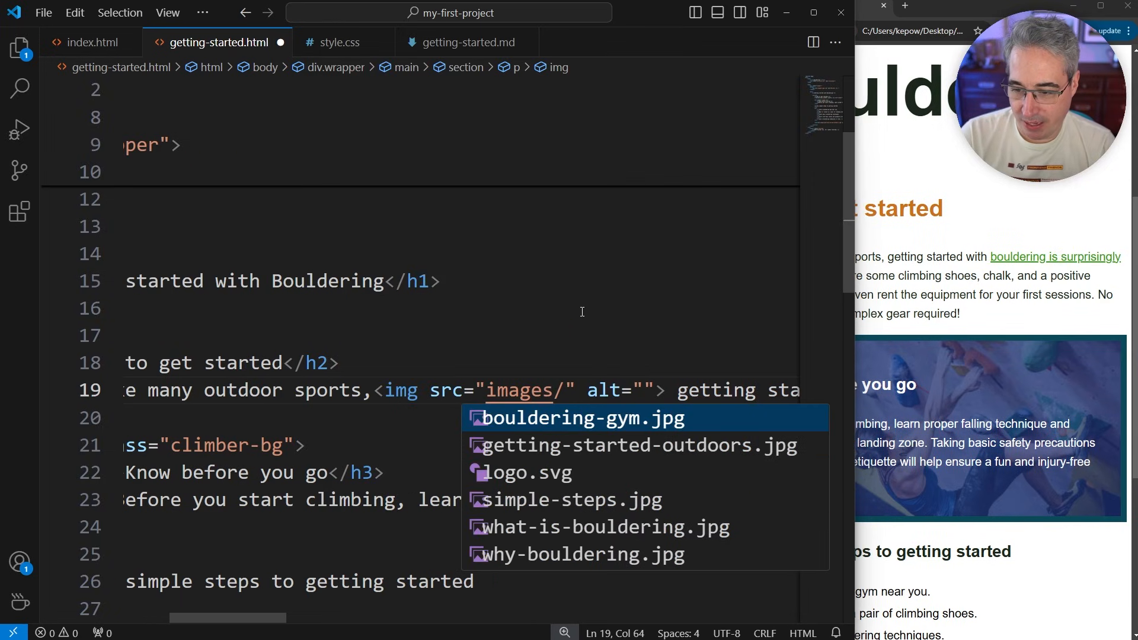
pyautogui.click(569, 499)
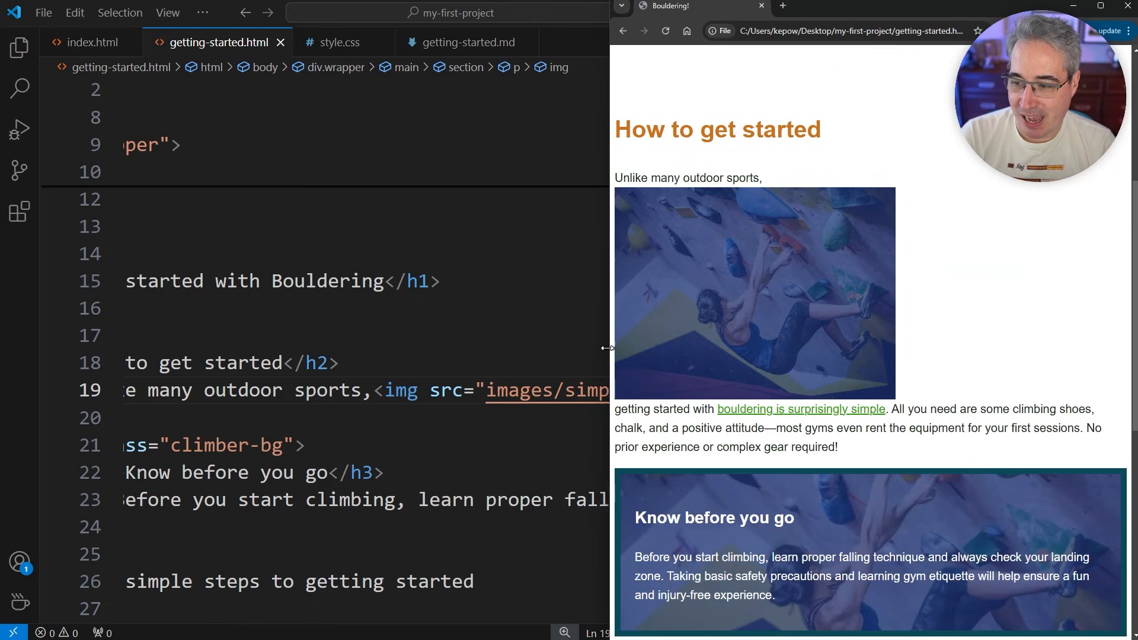
# Reload the getting-started page in Chrome to show the inline photo
pyautogui.click(340, 42)
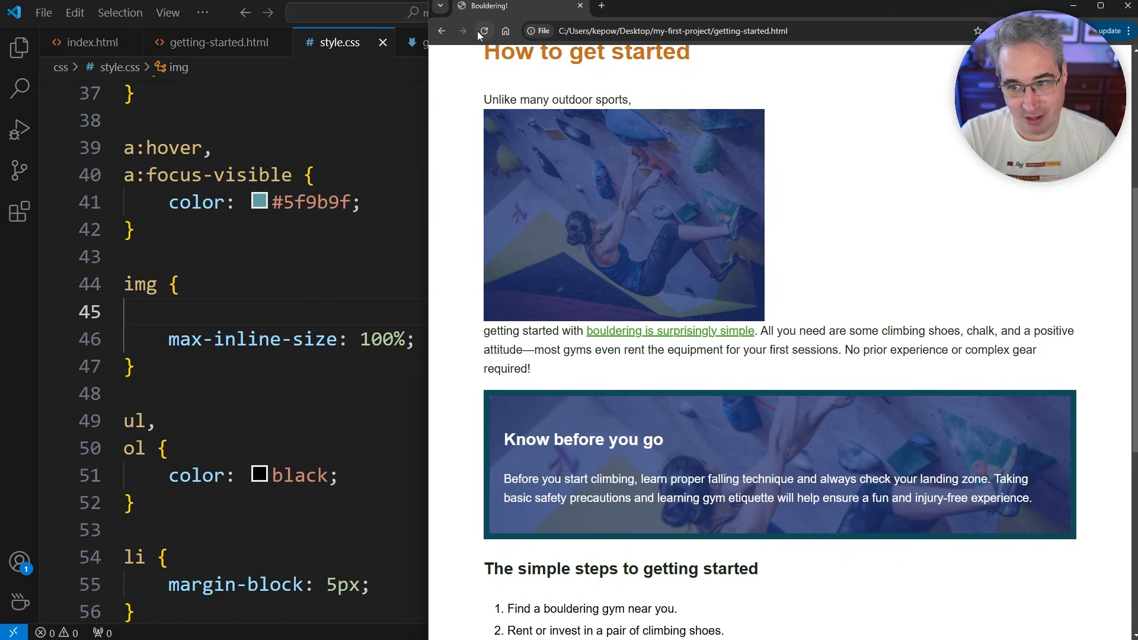
pyautogui.click(484, 30)
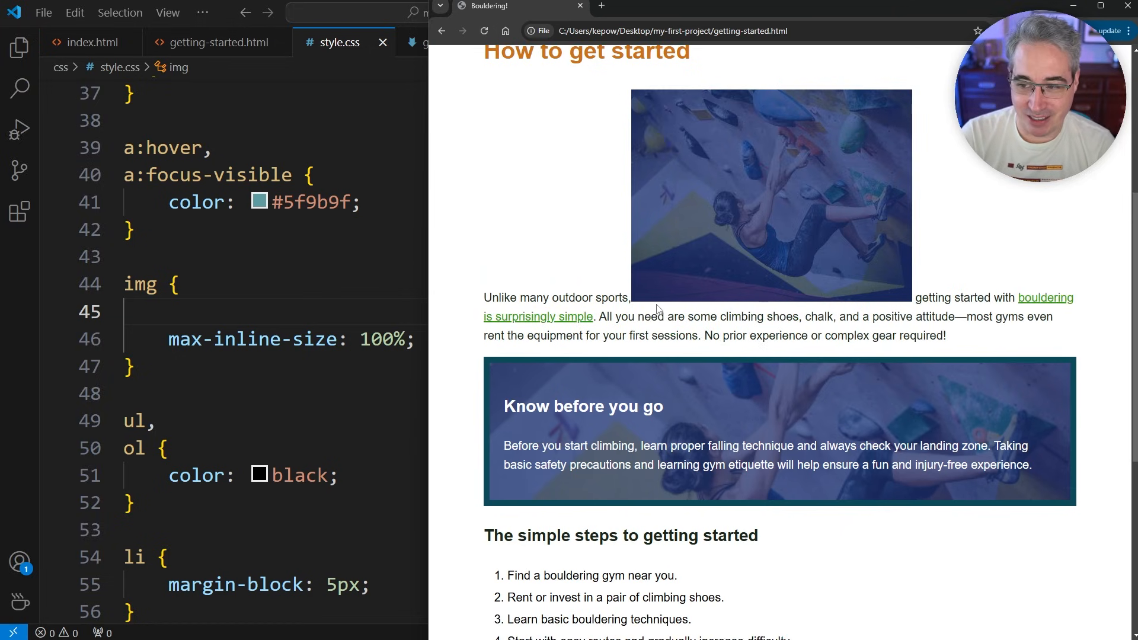
pyautogui.moveTo(832, 243)
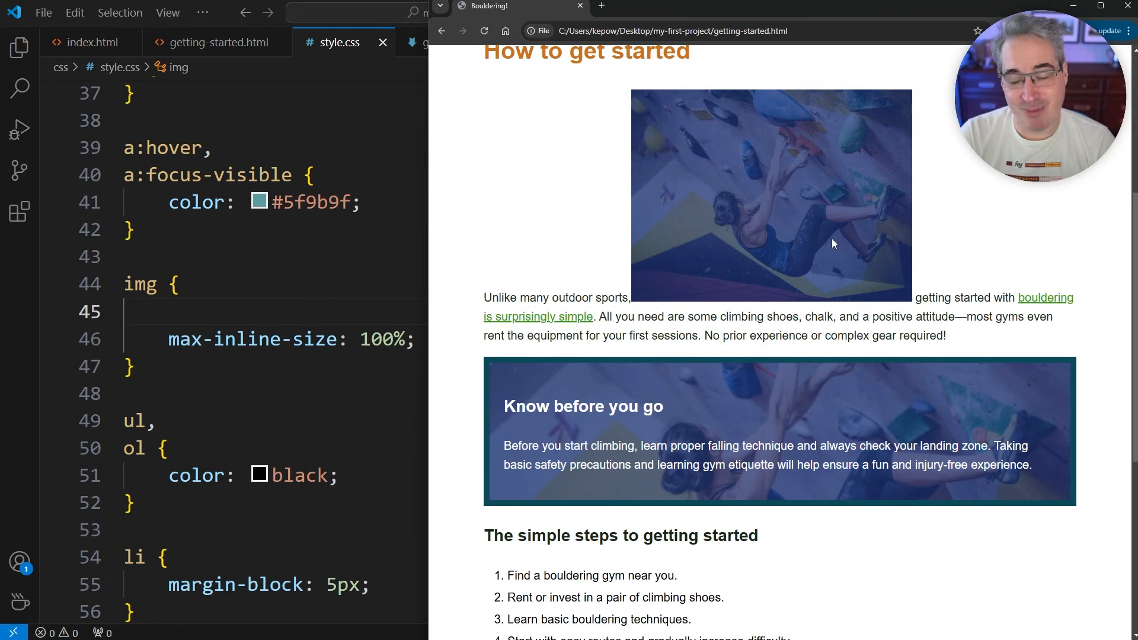
pyautogui.moveTo(421, 368)
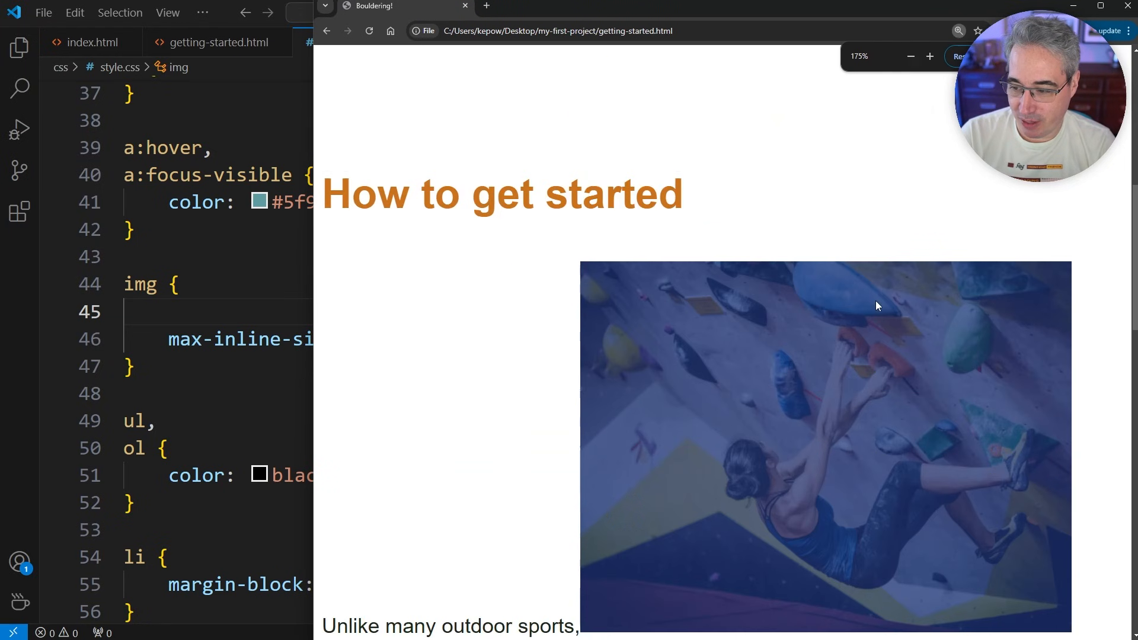
# Scroll the enlarged page to inspect the photo's alignment with the text baseline
pyautogui.scroll(-3)
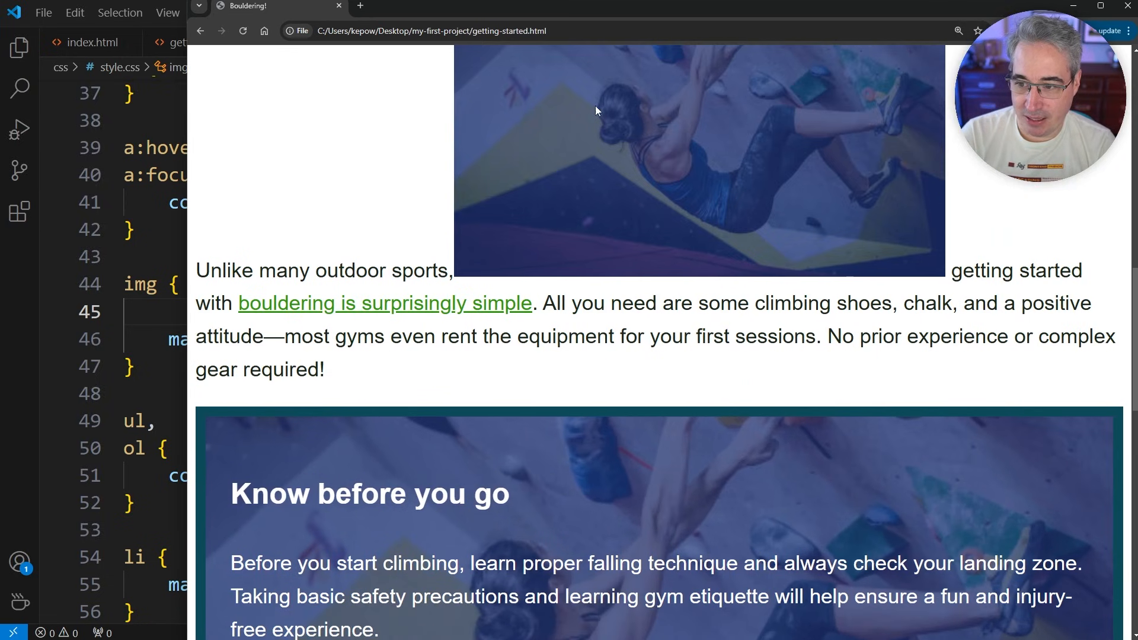
pyautogui.moveTo(430, 229)
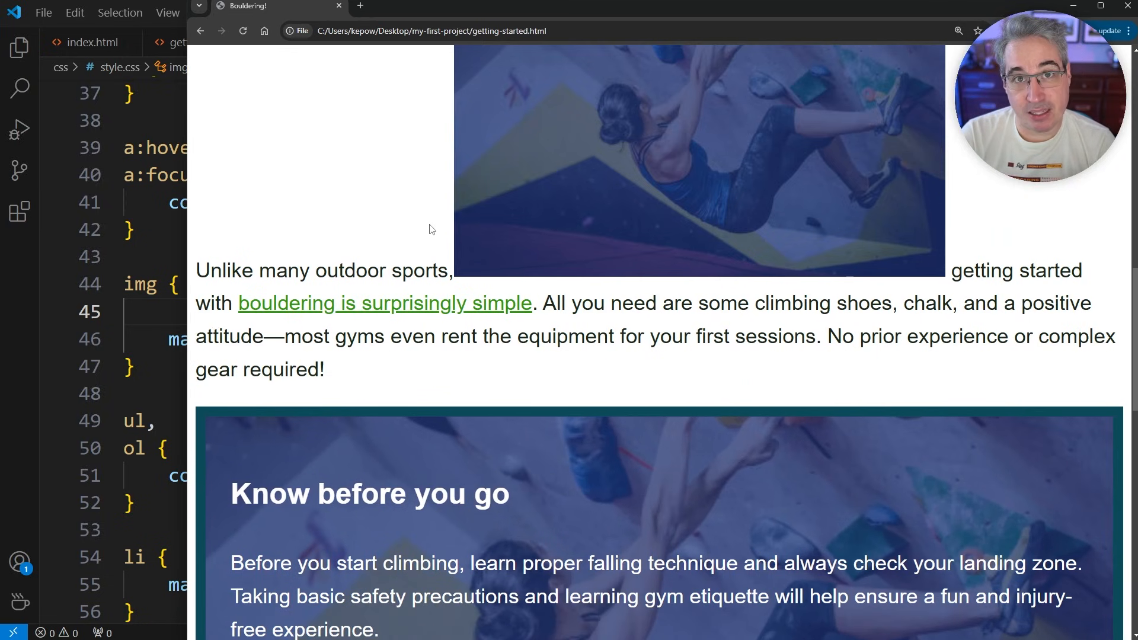
pyautogui.moveTo(321, 278)
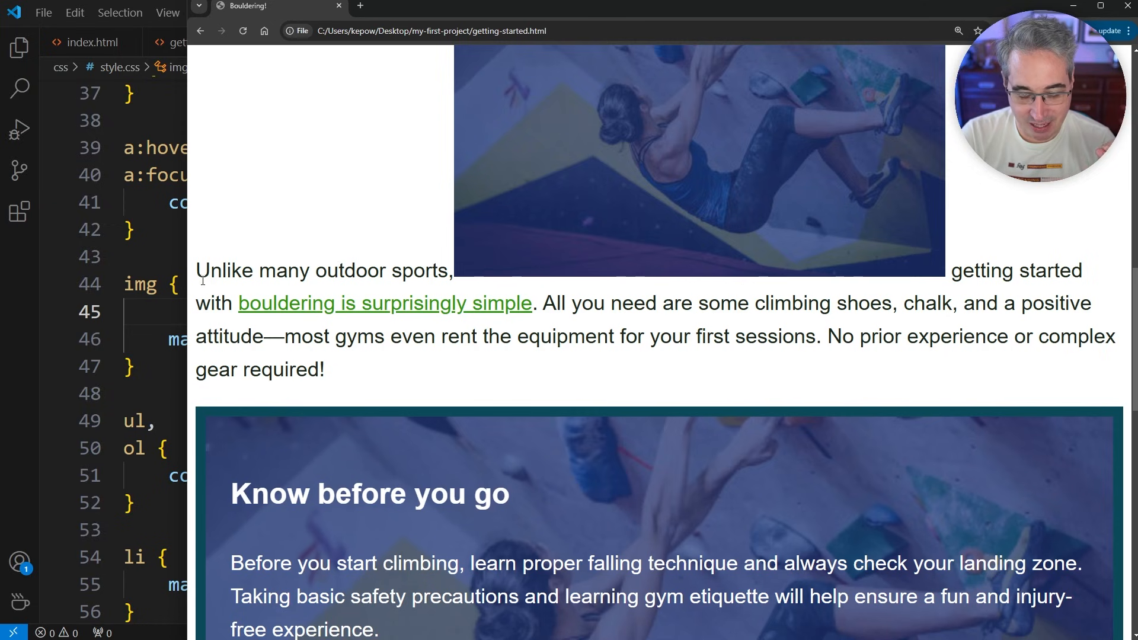
pyautogui.moveTo(599, 331)
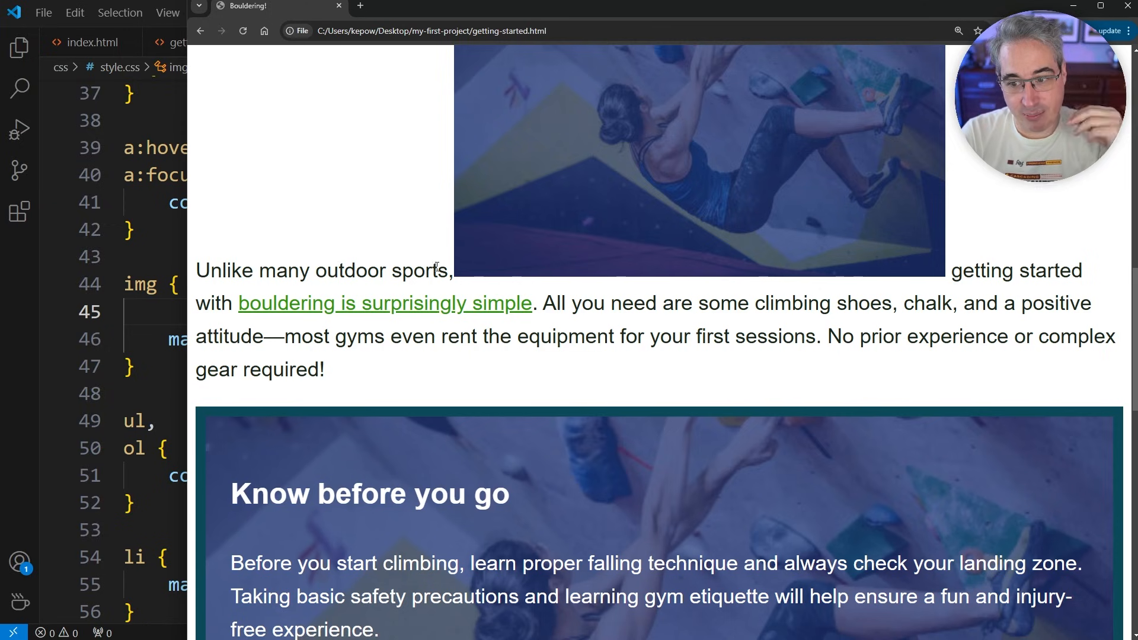
pyautogui.moveTo(384, 275)
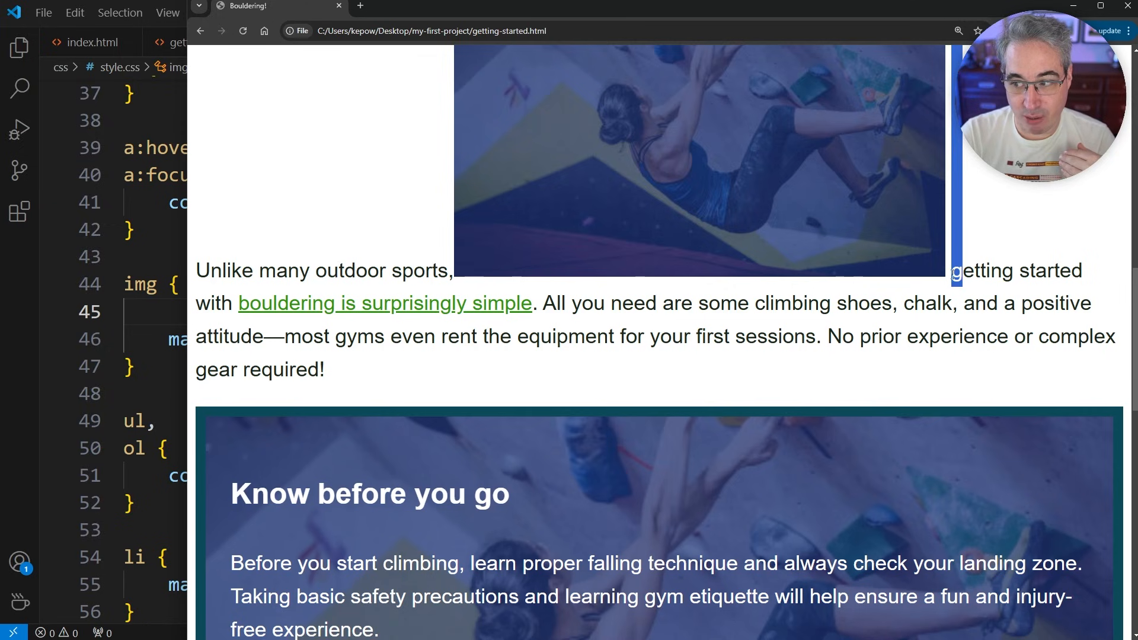
pyautogui.moveTo(932, 286)
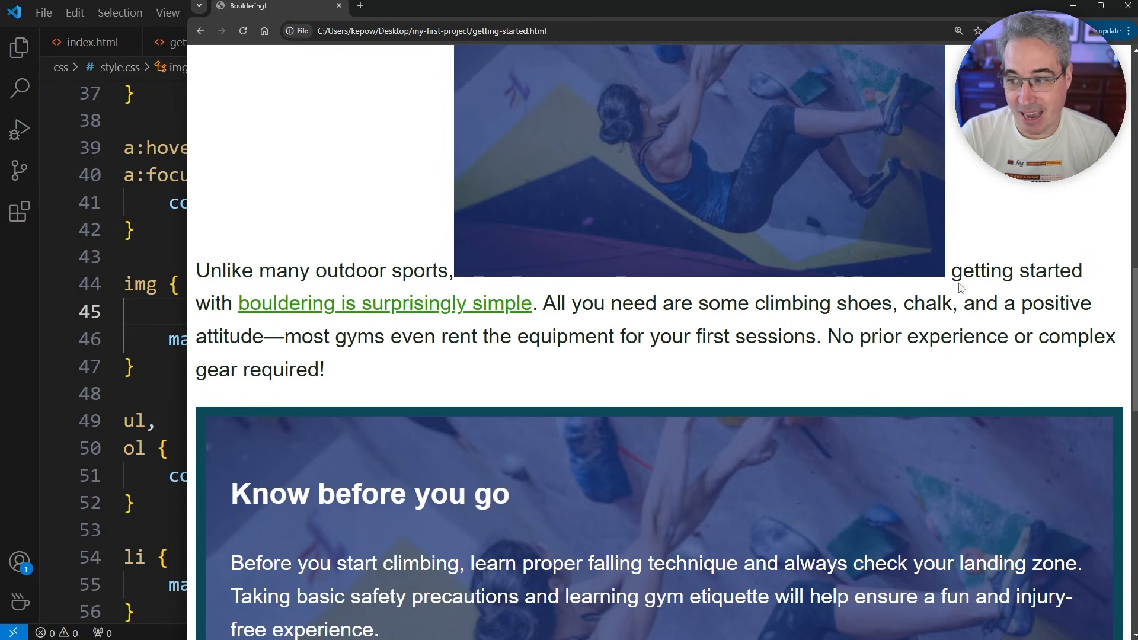
pyautogui.moveTo(926, 282)
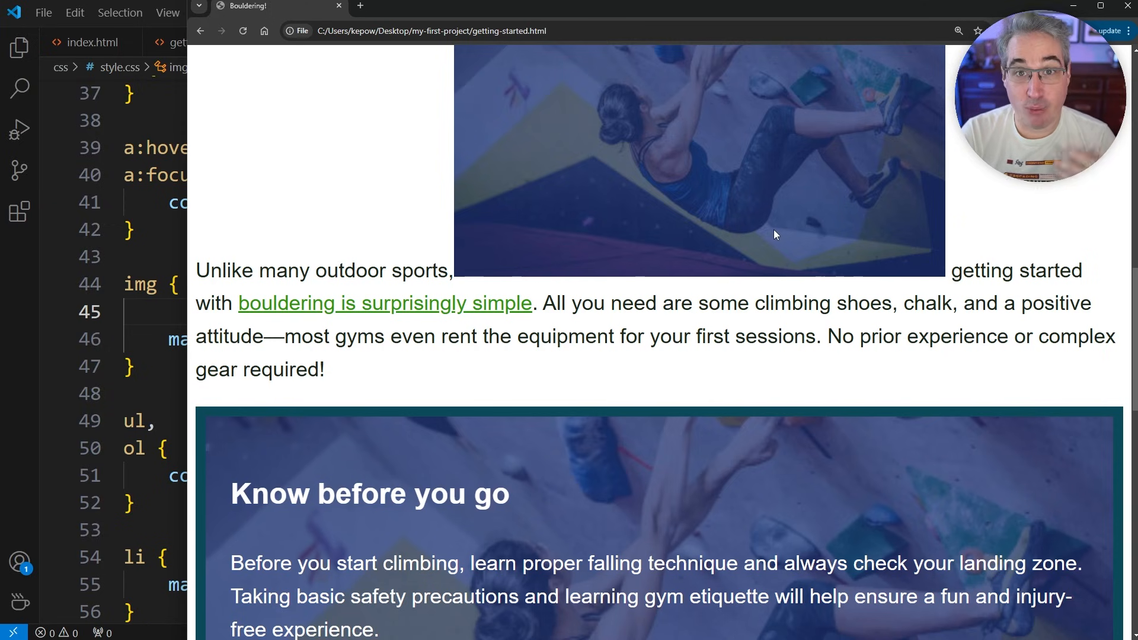
pyautogui.moveTo(759, 222)
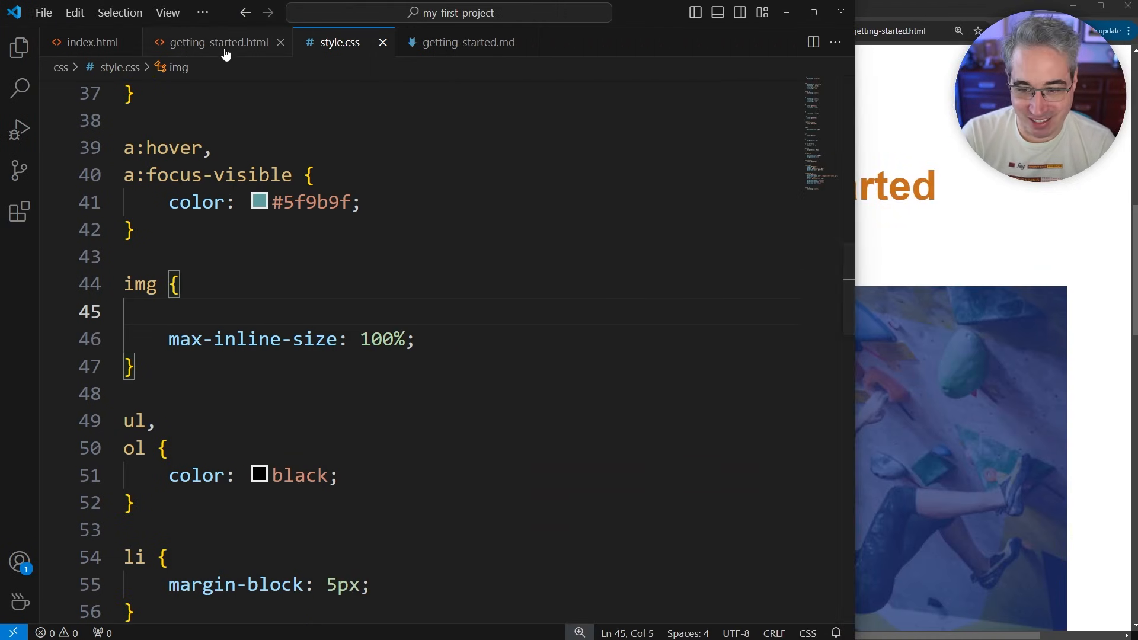
# Remove the mid-paragraph <img>, review style.css, then return to getting-started.html
pyautogui.click(217, 42)
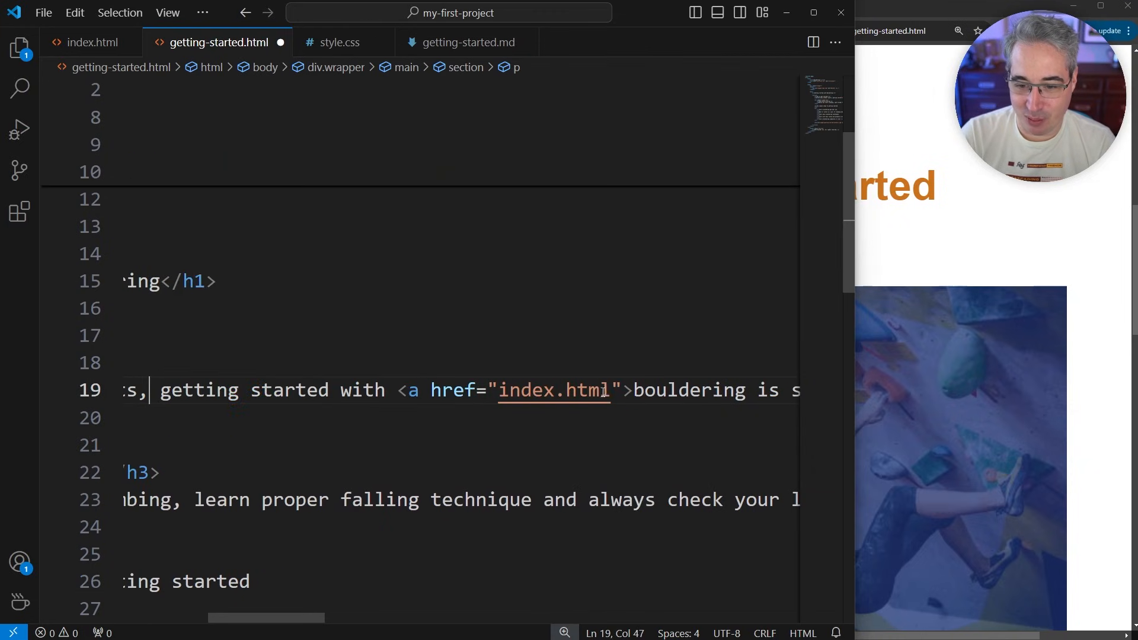
pyautogui.click(339, 42)
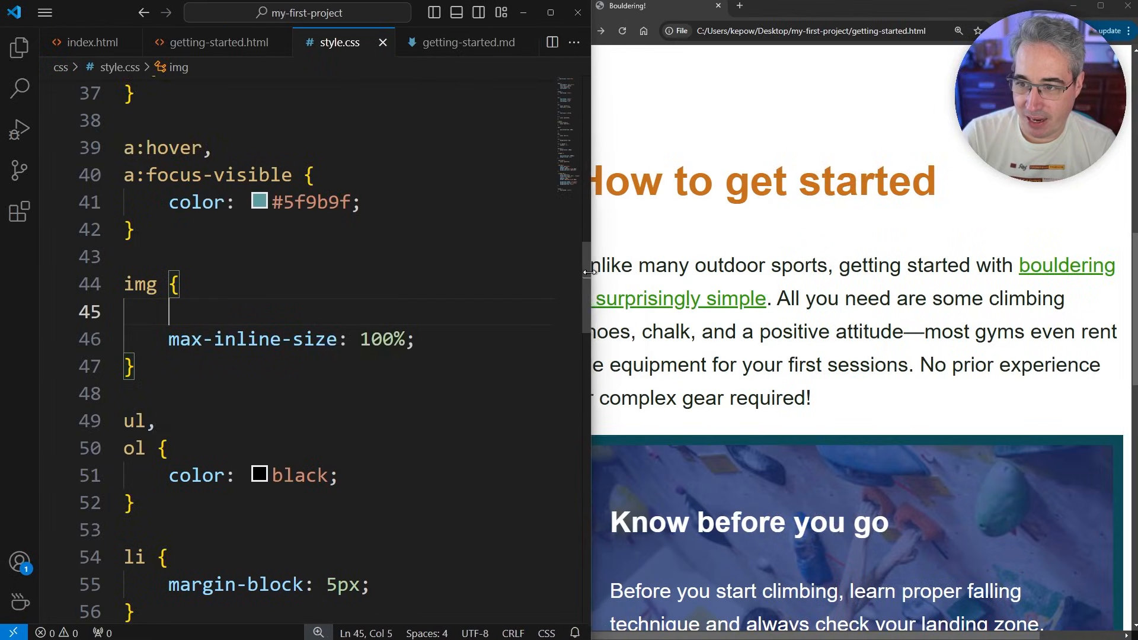
pyautogui.scroll(-3)
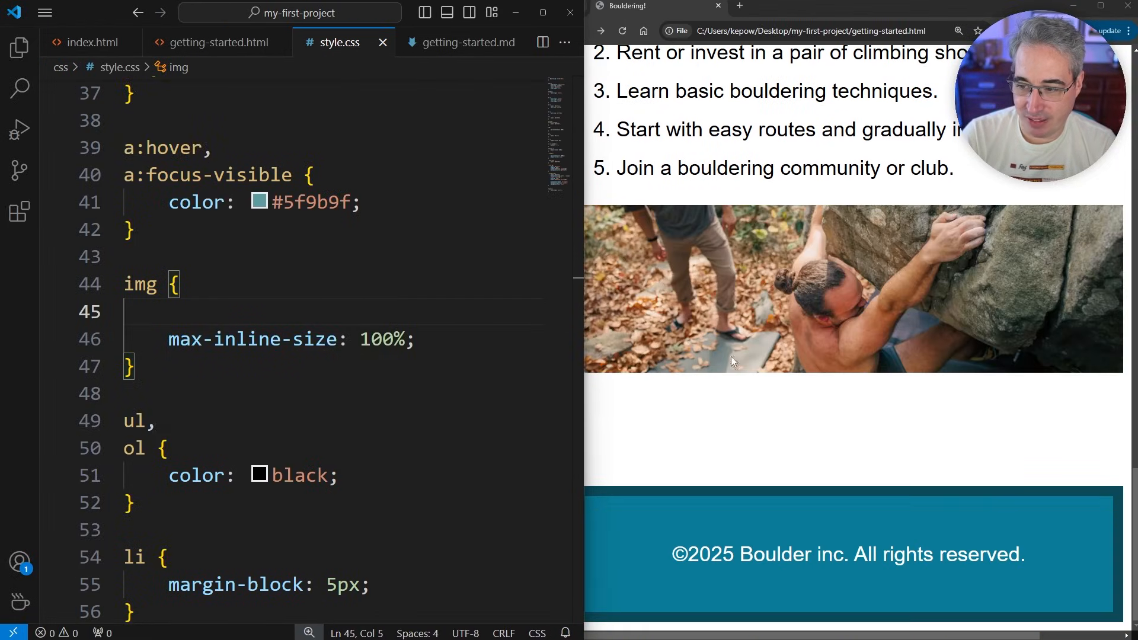
pyautogui.moveTo(704, 282)
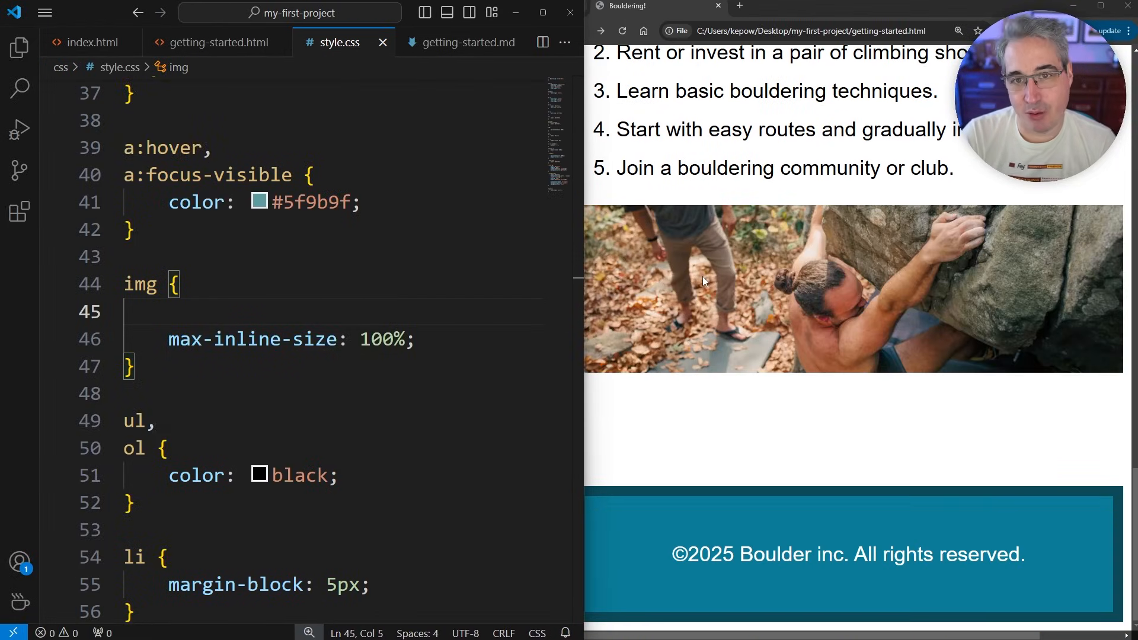
pyautogui.moveTo(219, 42)
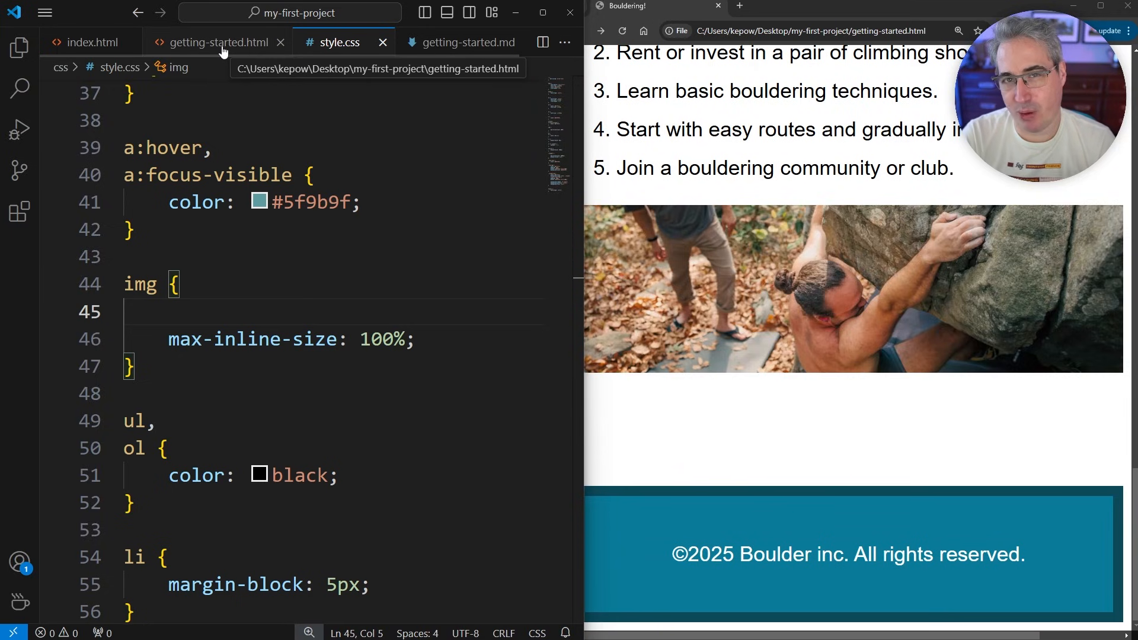
pyautogui.click(217, 42)
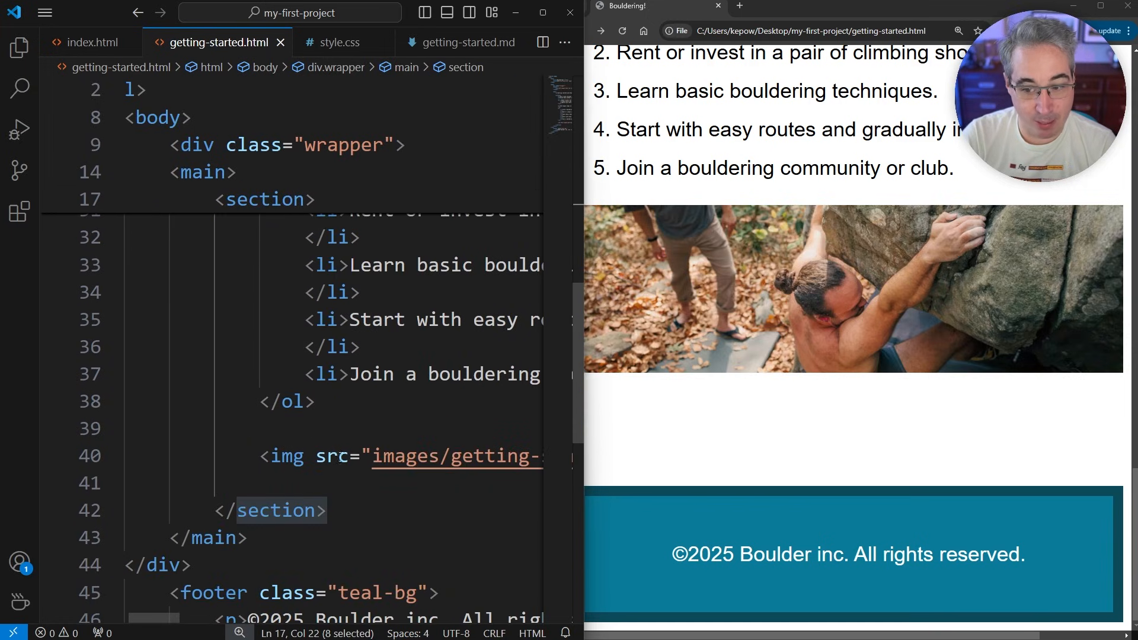
# Scroll getting-started.html up to the <section class="teal-bg"> steps list
pyautogui.scroll(3)
pyautogui.write(' class="teal-bg"')
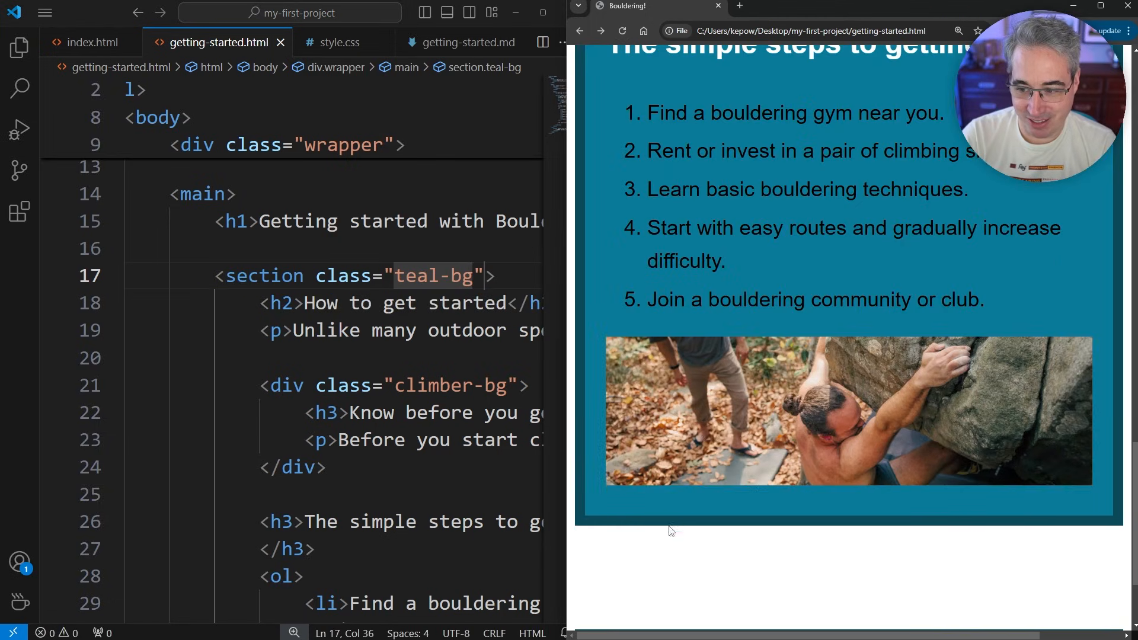
pyautogui.moveTo(686, 495)
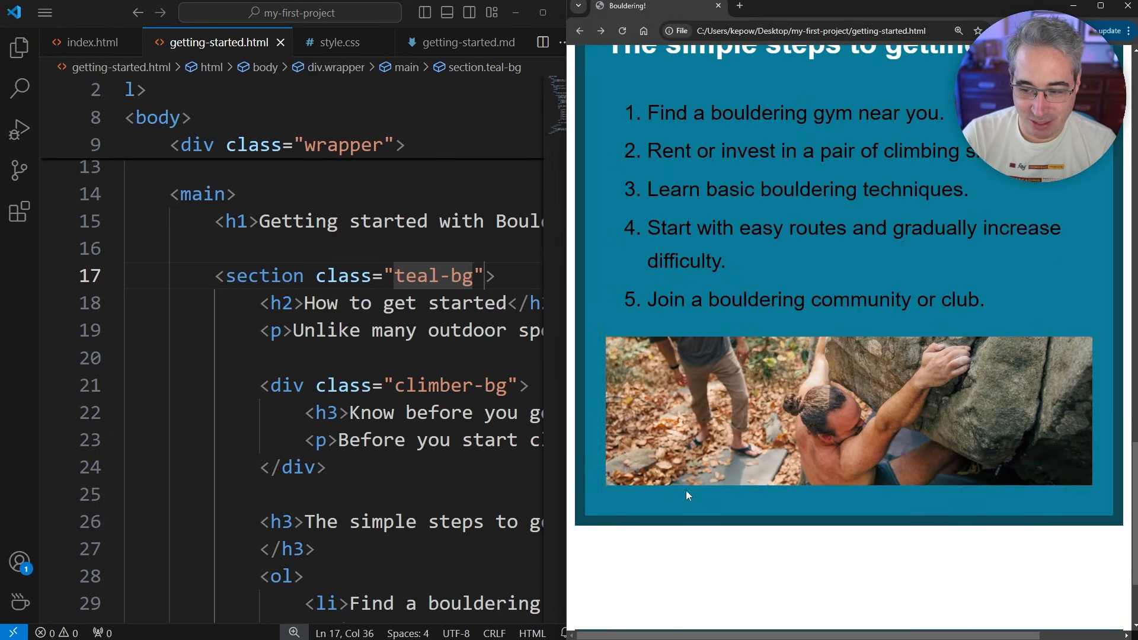
pyautogui.moveTo(575, 443)
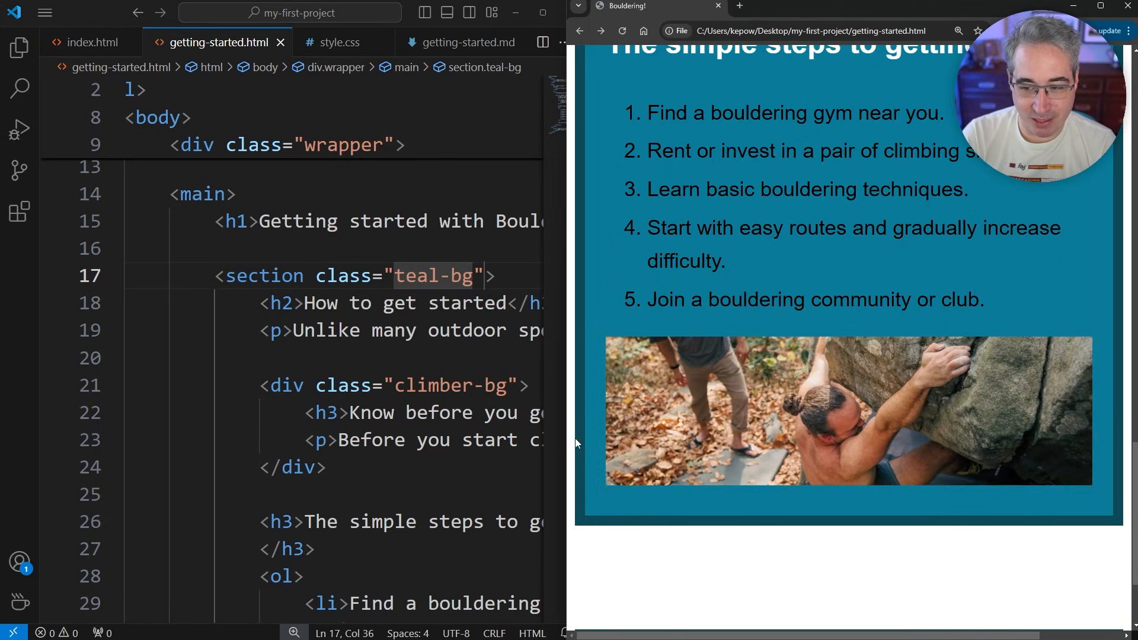
pyautogui.moveTo(1109, 420)
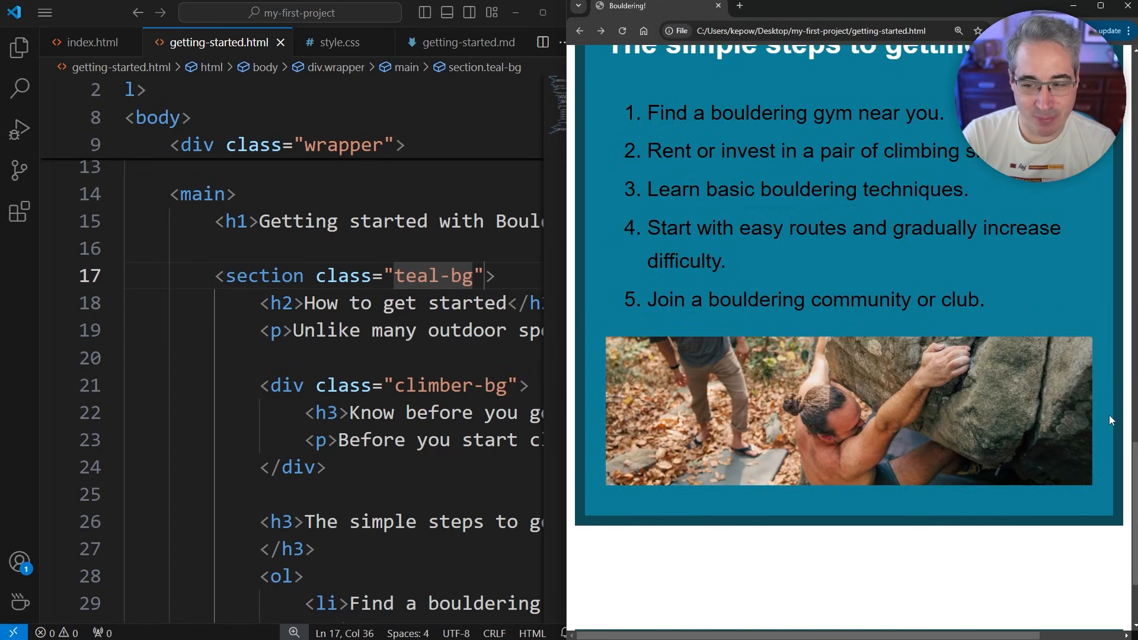
# Switch to the style.css tab and scroll down to the .teal-bg rule's padding: 20px
pyautogui.click(339, 42)
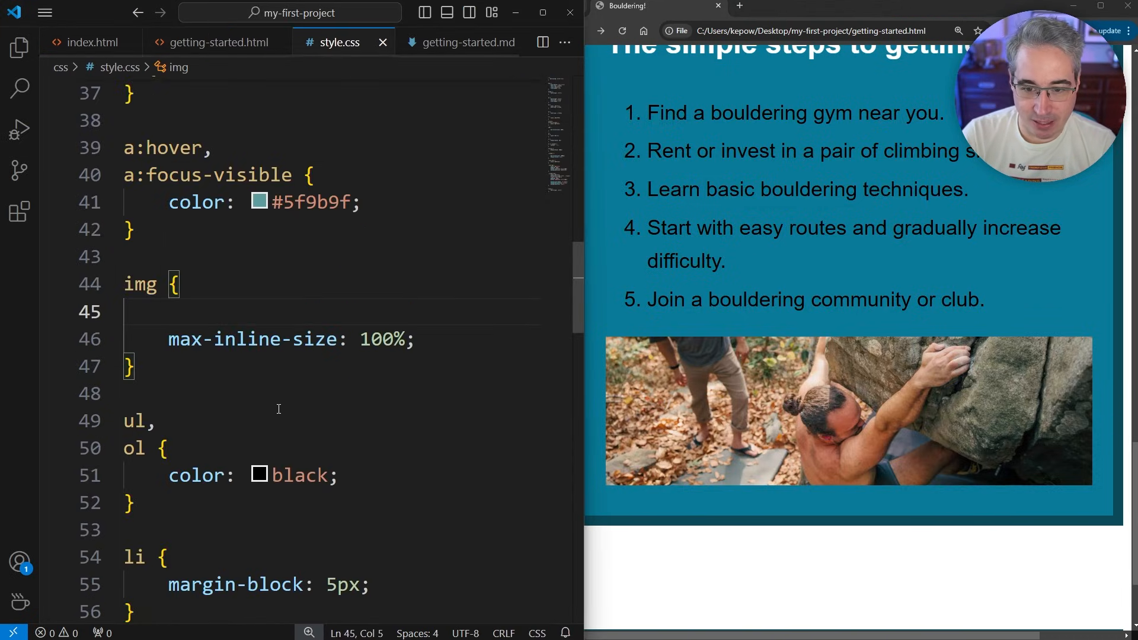
pyautogui.scroll(-3)
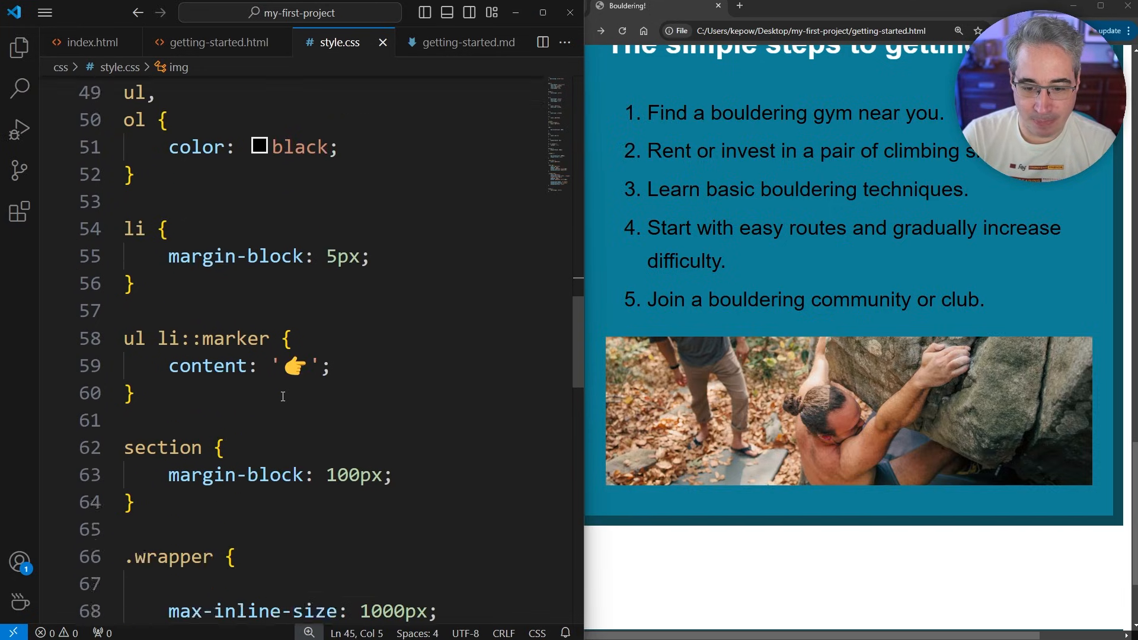
pyautogui.scroll(-3)
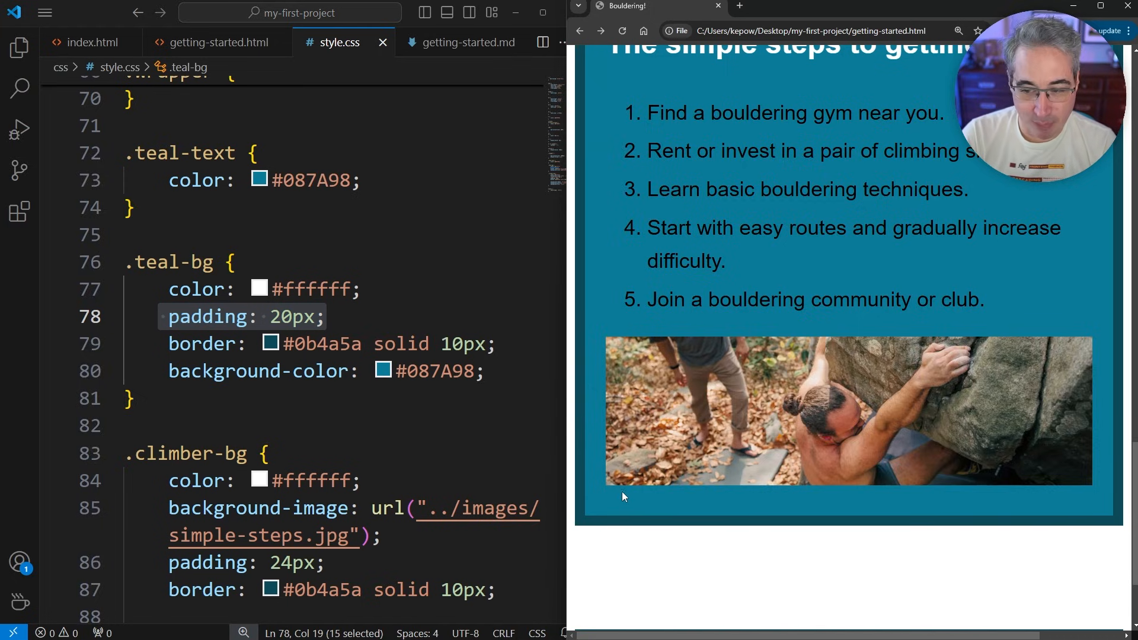
pyautogui.moveTo(355, 317)
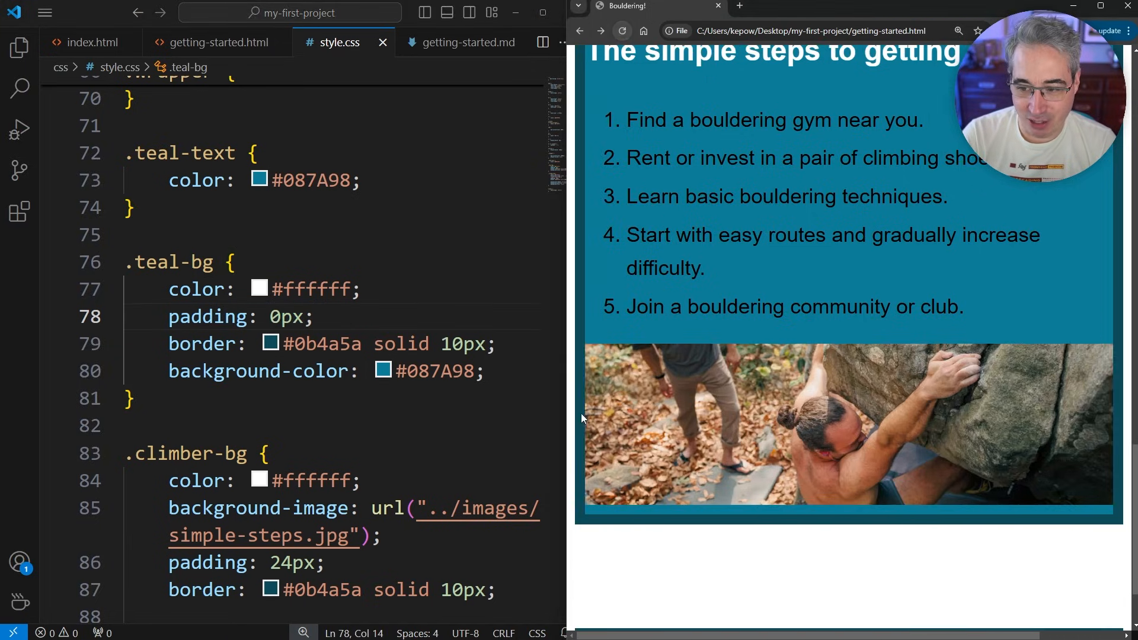
pyautogui.moveTo(927, 539)
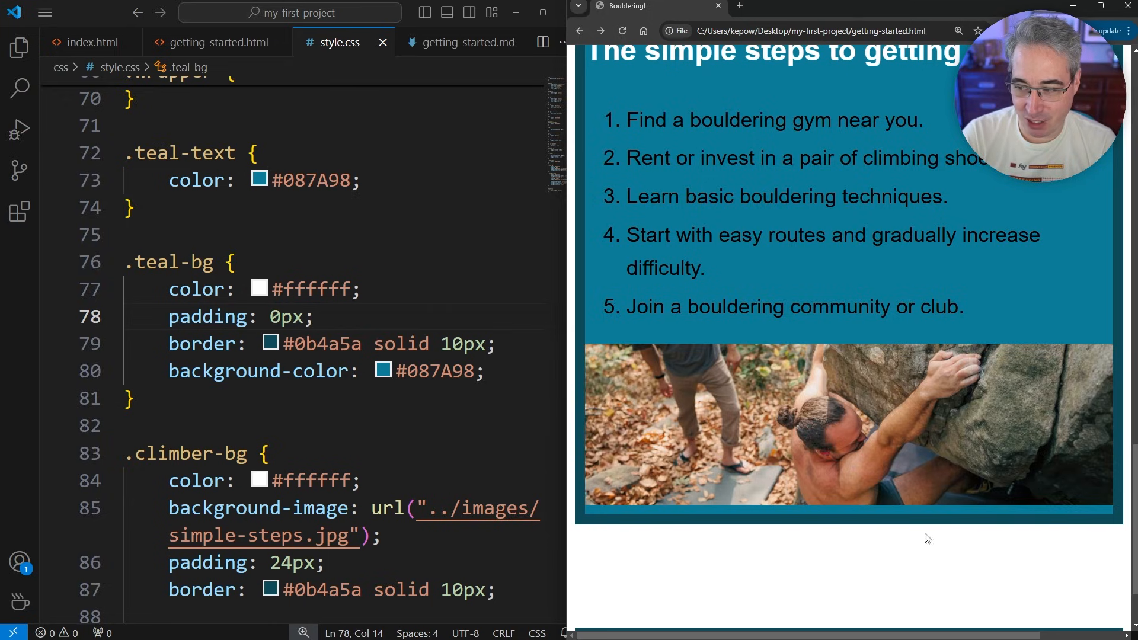
pyautogui.moveTo(783, 515)
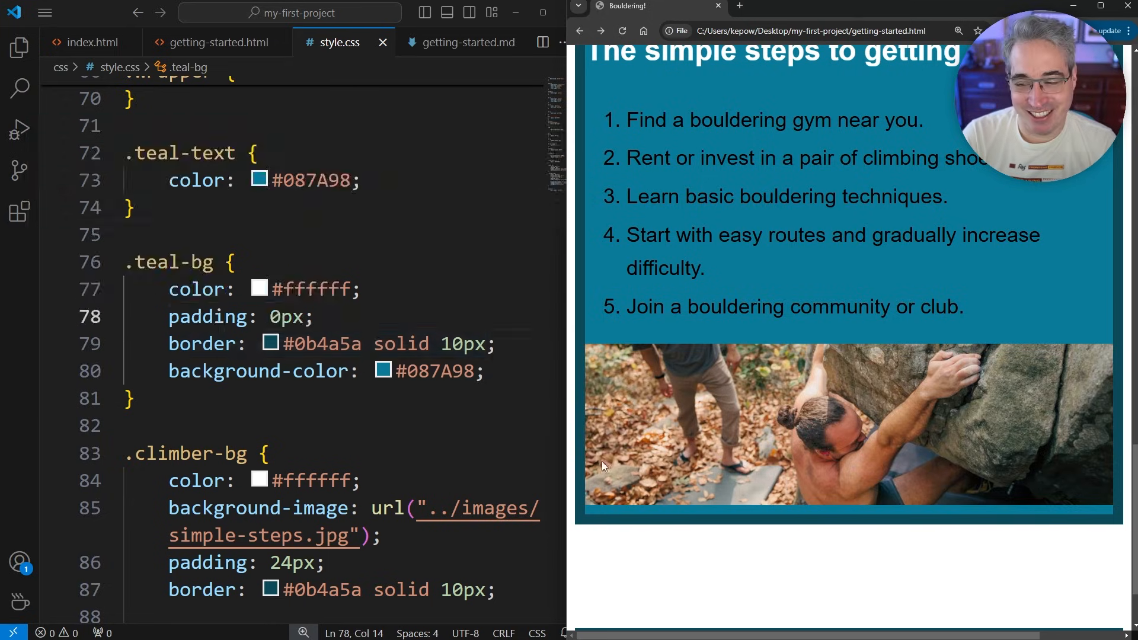
pyautogui.click(251, 398)
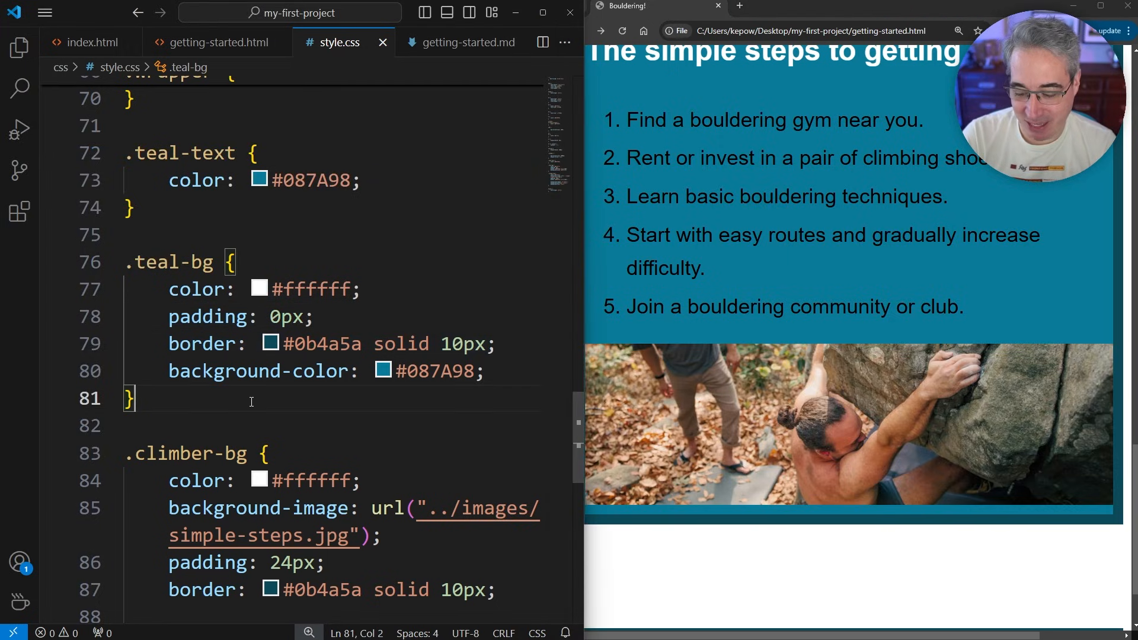
pyautogui.write('img {')
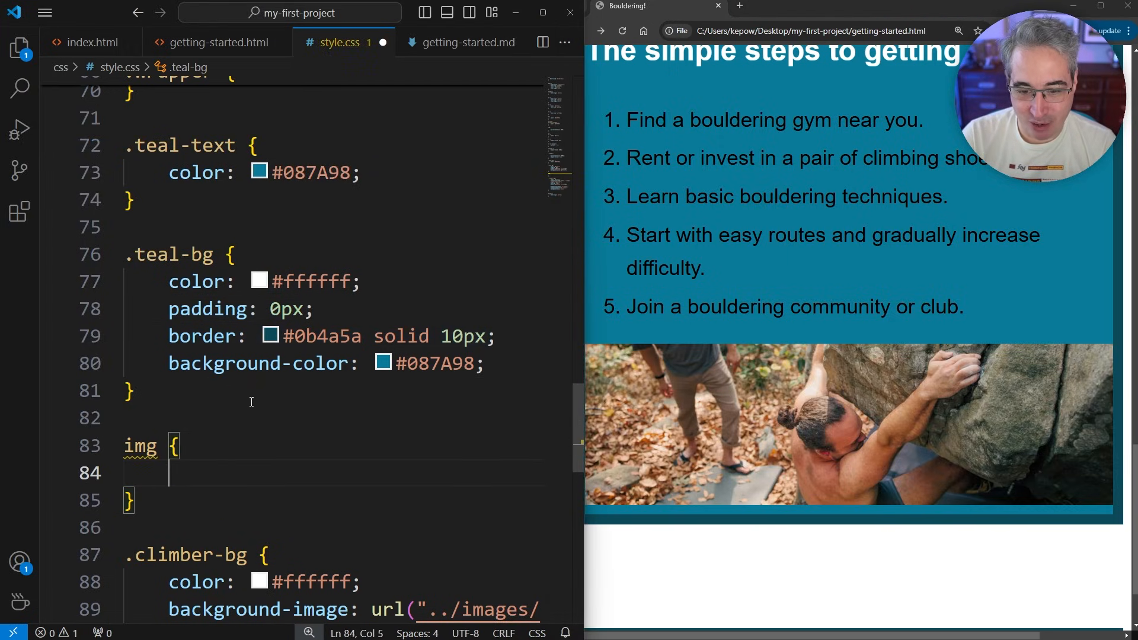
pyautogui.write('margin:')
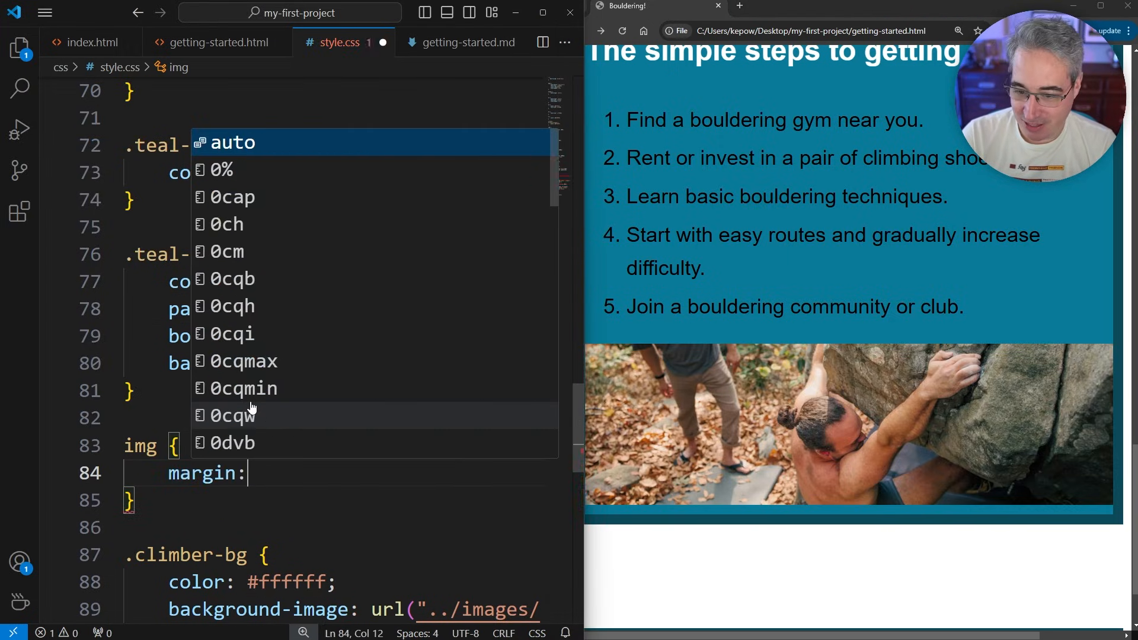
pyautogui.write('0;')
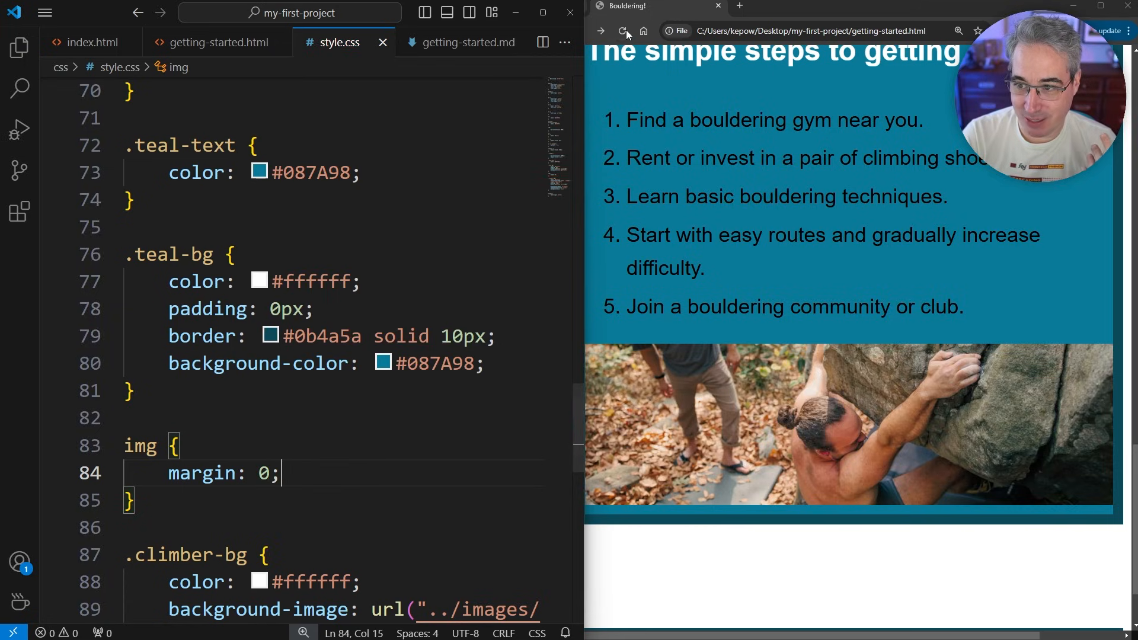
pyautogui.click(622, 30)
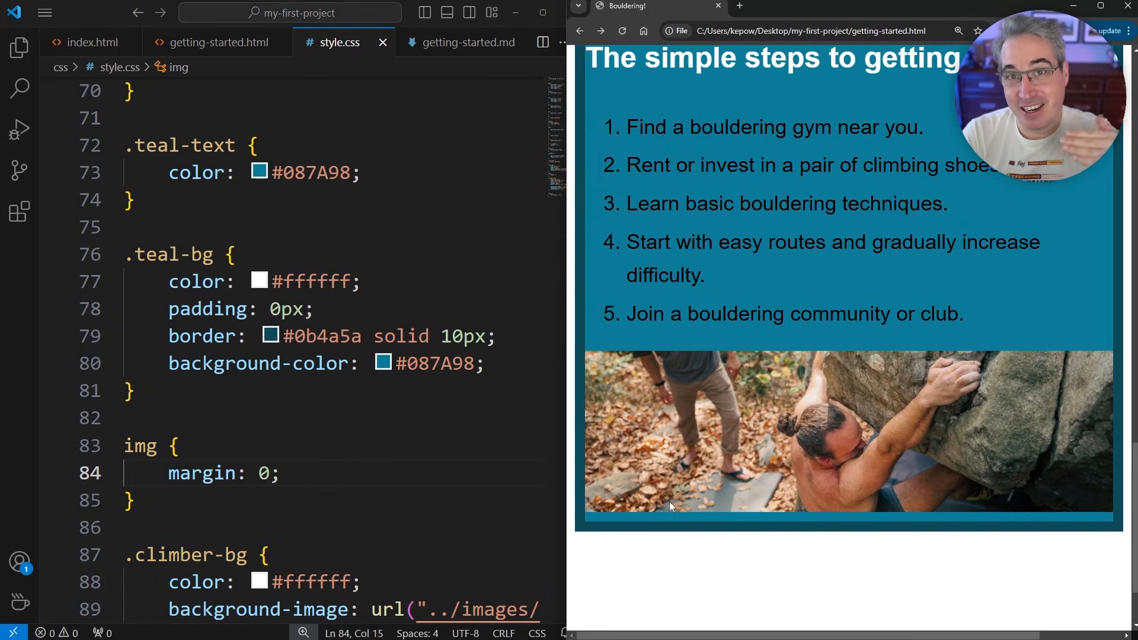
pyautogui.moveTo(759, 243)
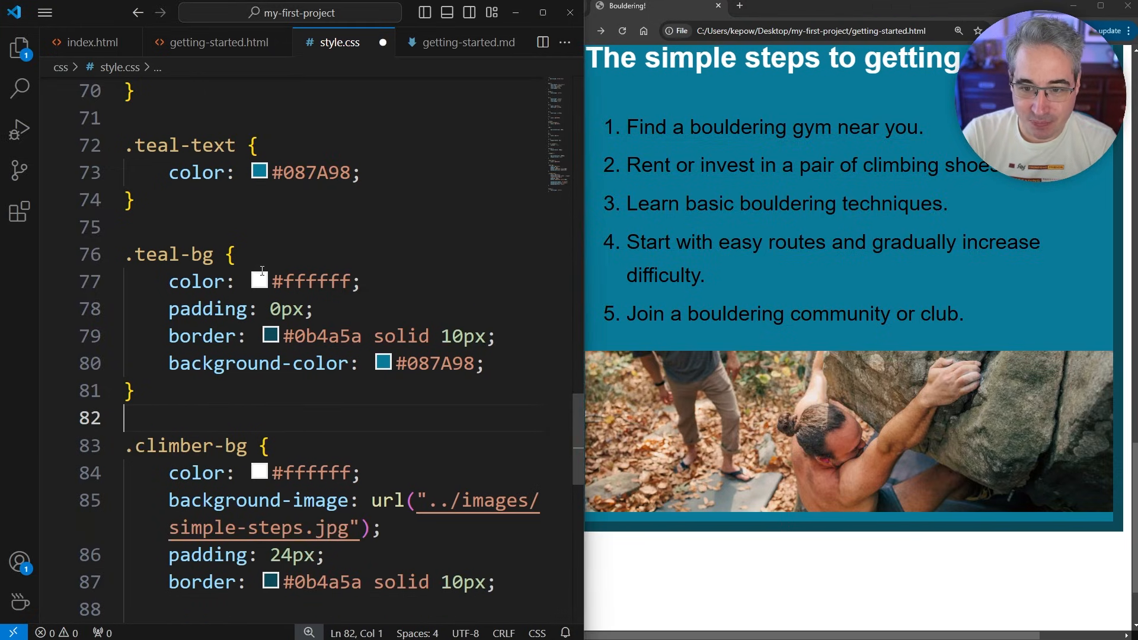
# Save the stylesheet without the trial margin rule and scroll up to the img rule
pyautogui.press('ctrl+s')
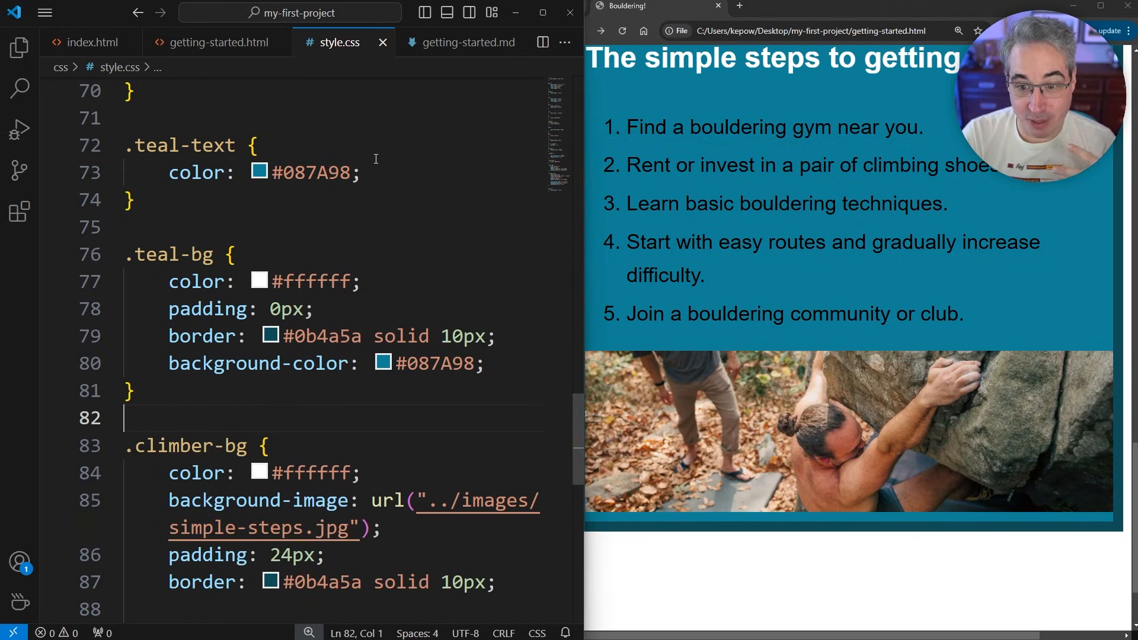
pyautogui.scroll(3)
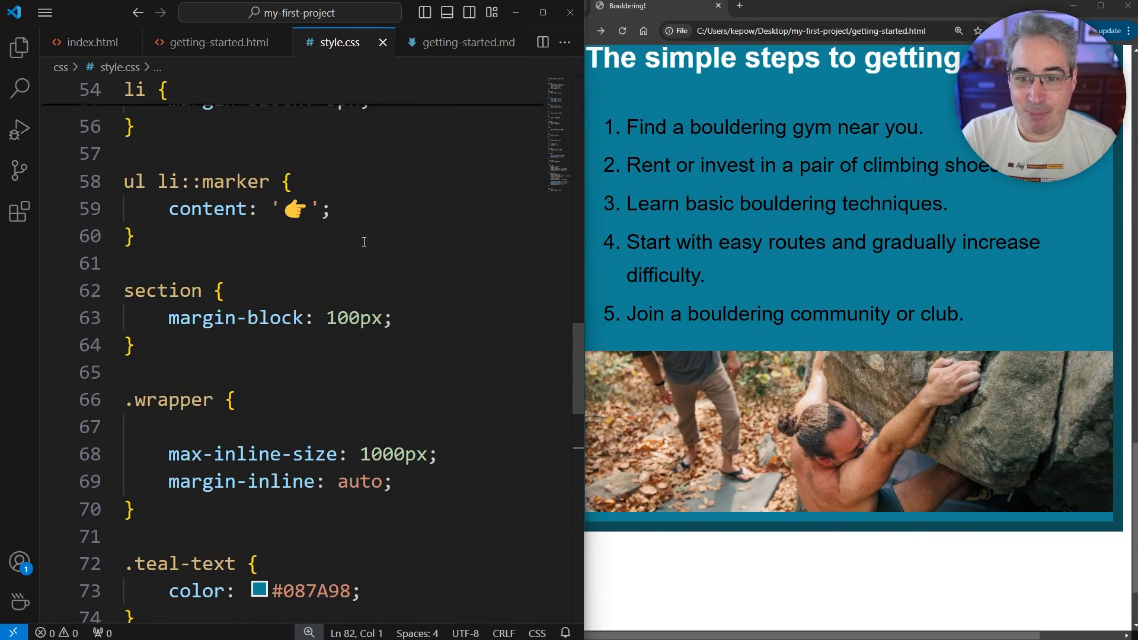
pyautogui.scroll(3)
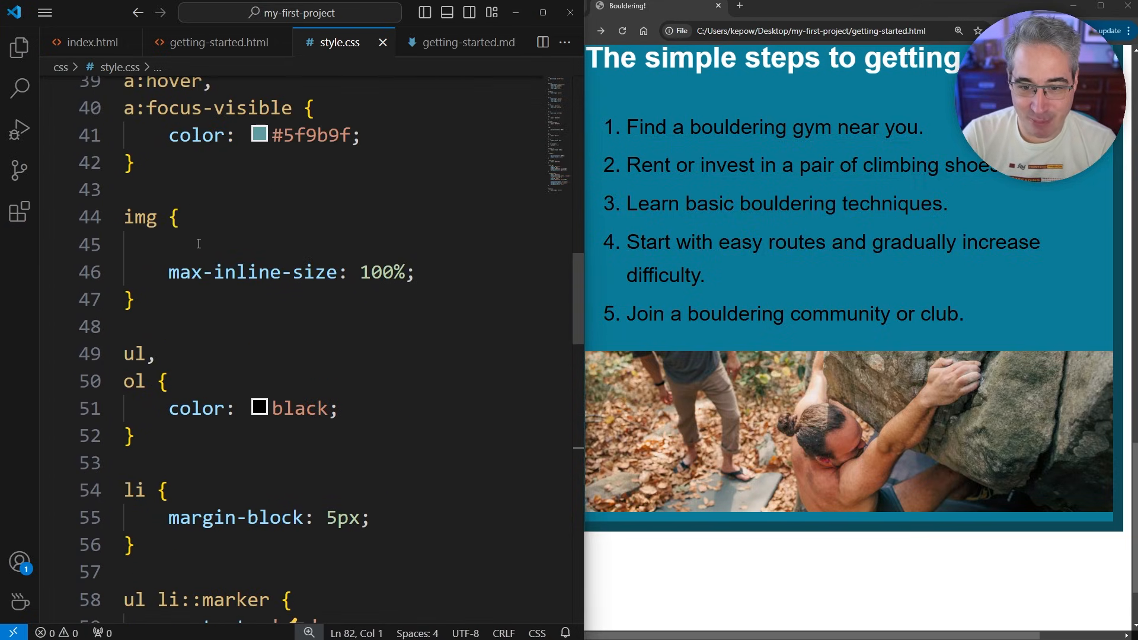
# Add display: block to the img rule's empty line and highlight the new declaration
pyautogui.click(196, 245)
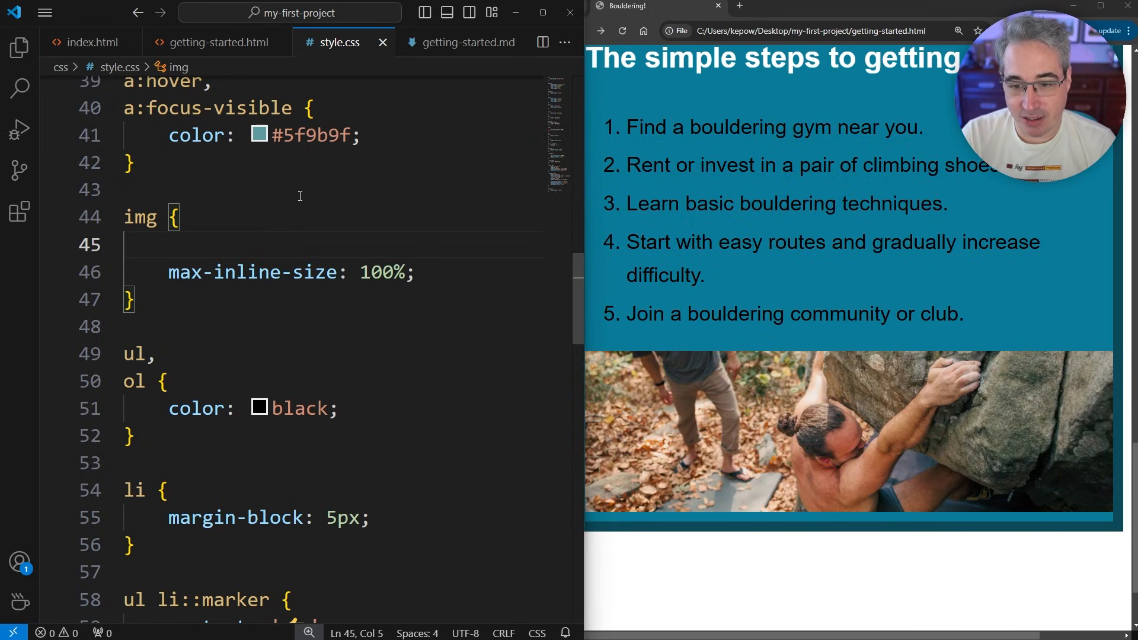
pyautogui.write('display: block;')
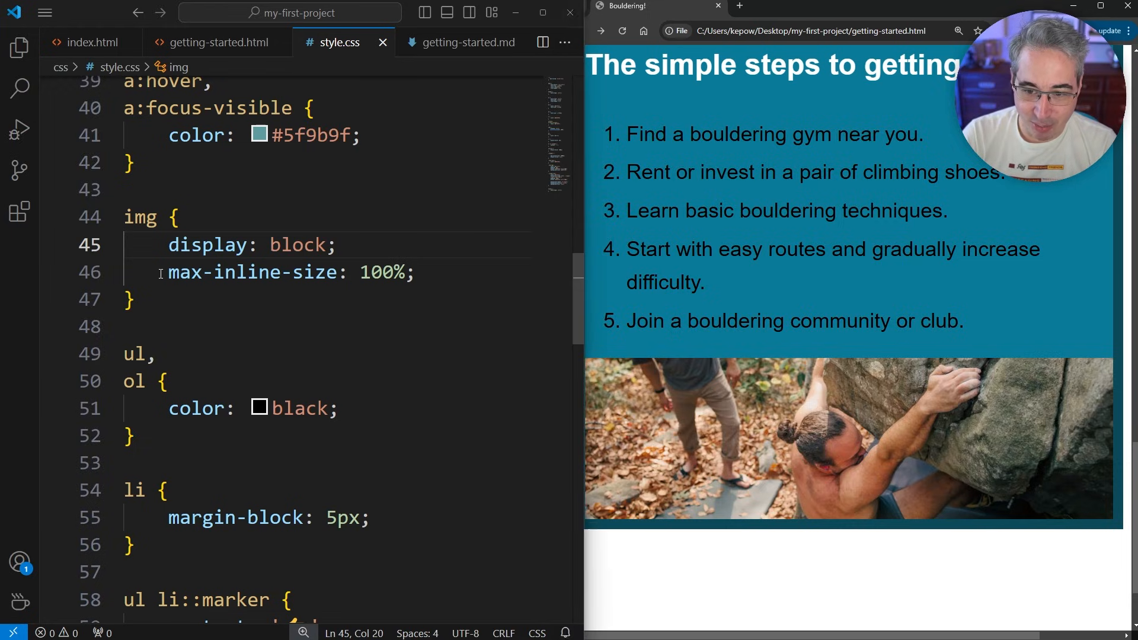
pyautogui.tripleClick(254, 272)
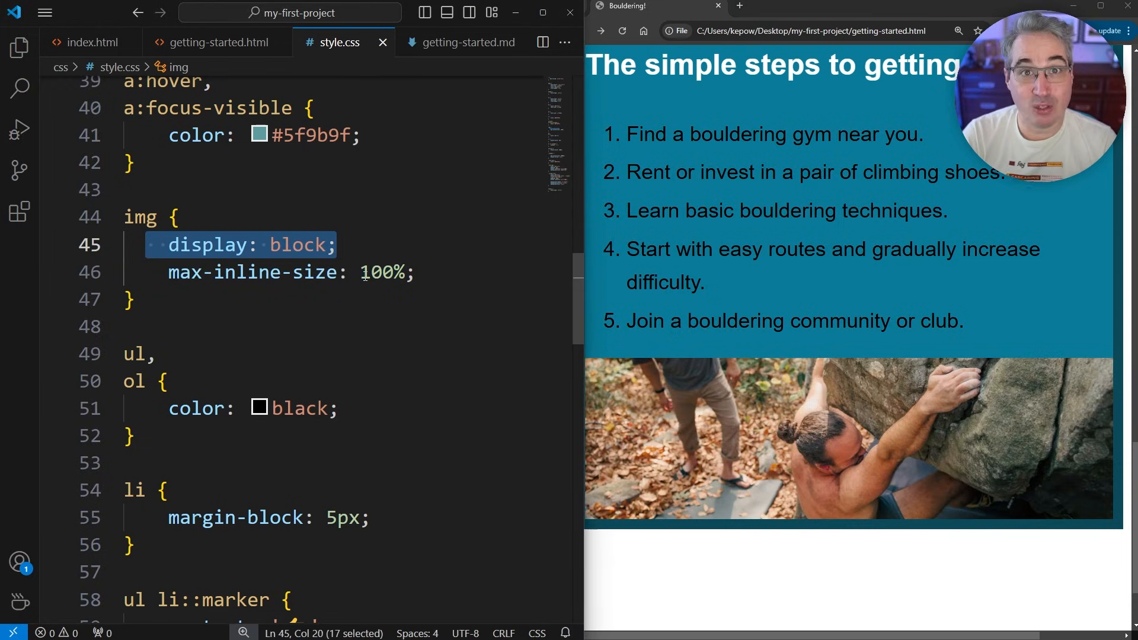
pyautogui.moveTo(254, 272)
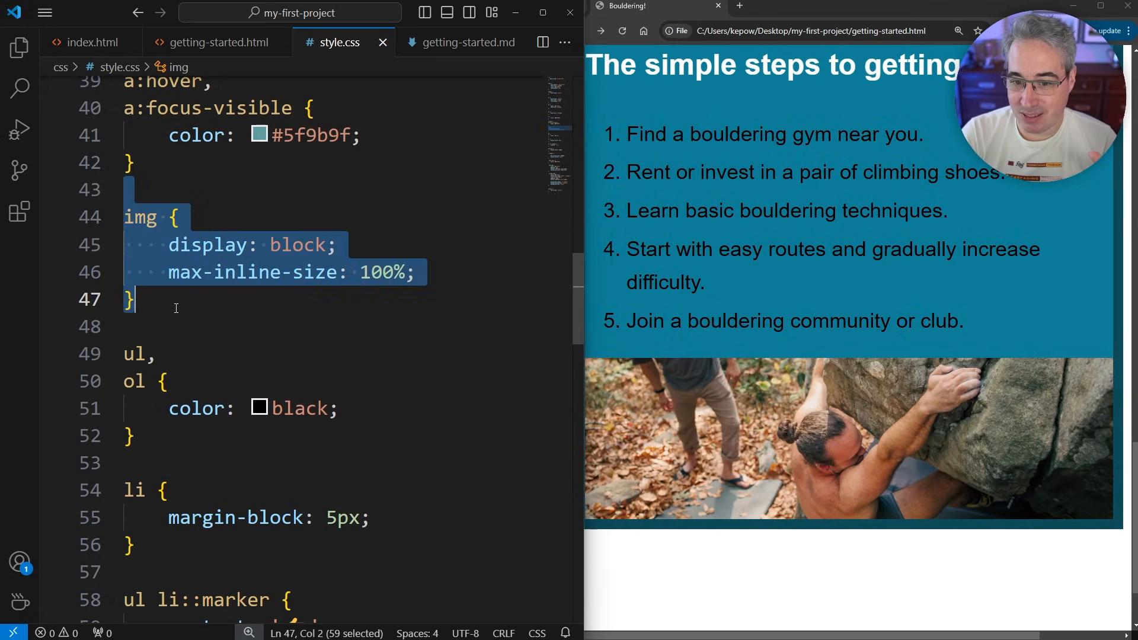
pyautogui.moveTo(241, 329)
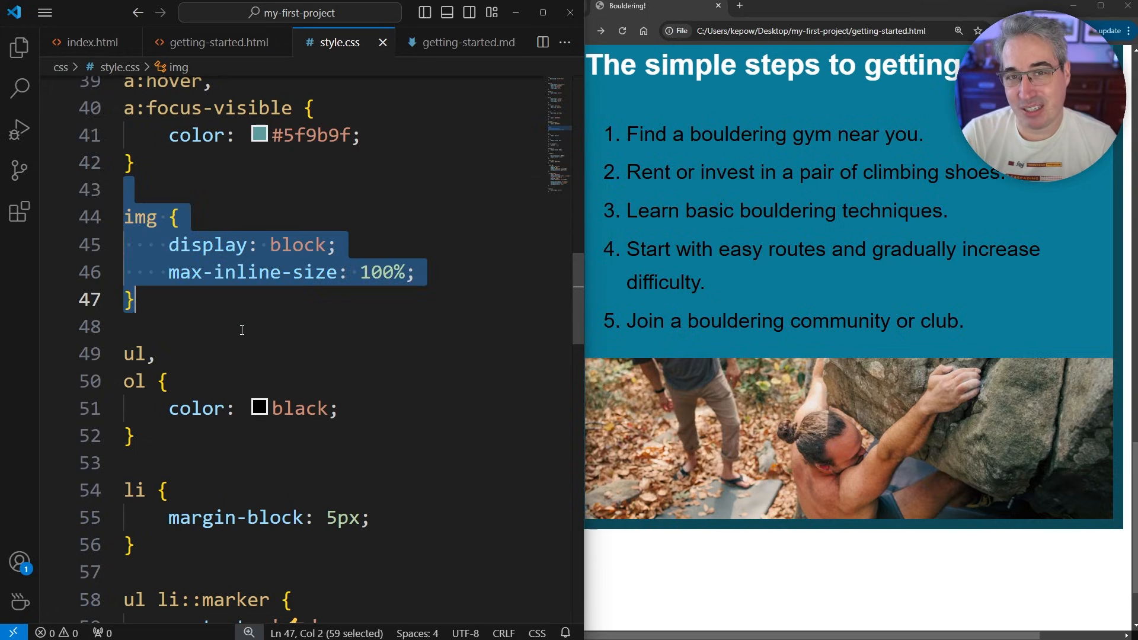